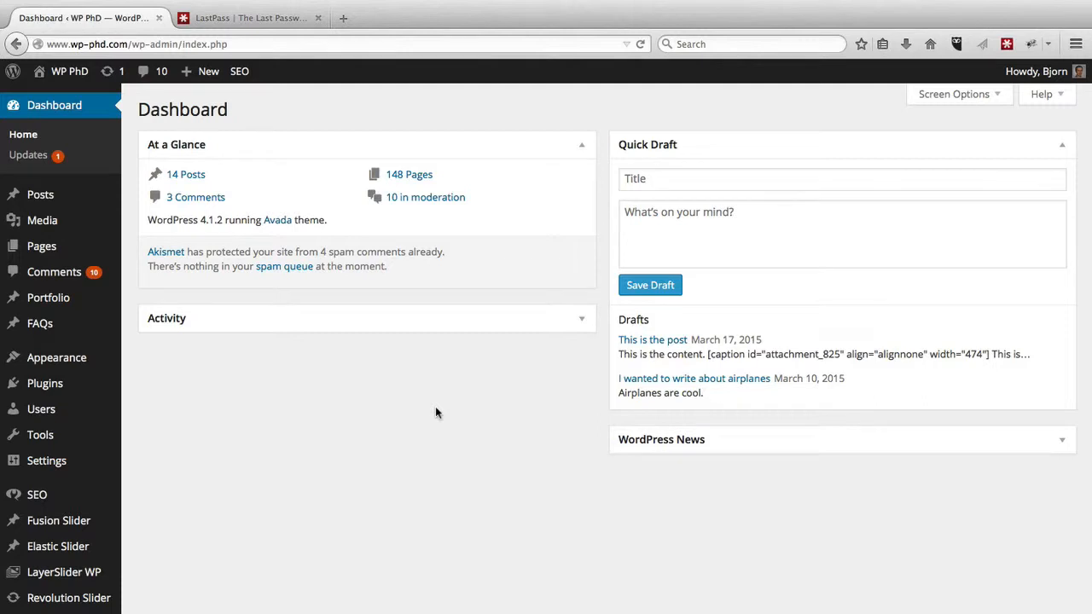
mouse_move(247, 17)
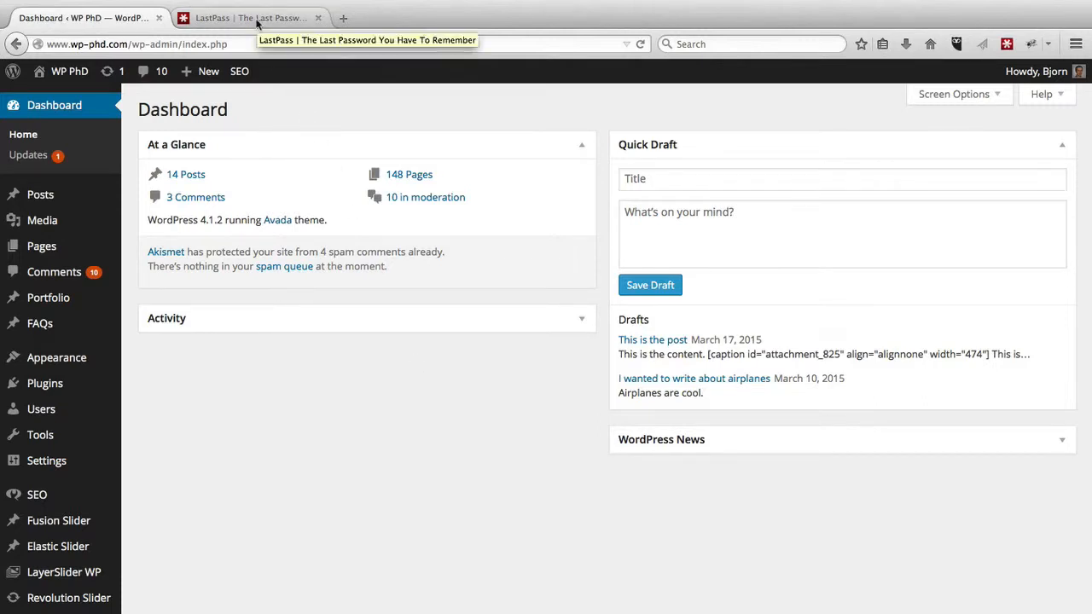
Show the lastpass.com homepage in its browser tab
left_click(248, 17)
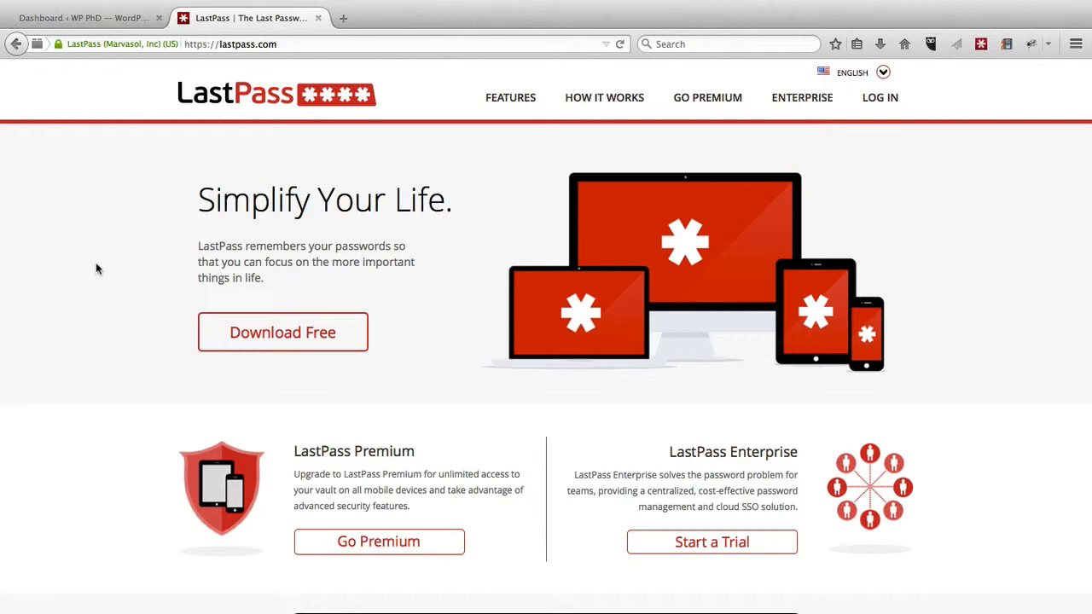
mouse_move(788, 226)
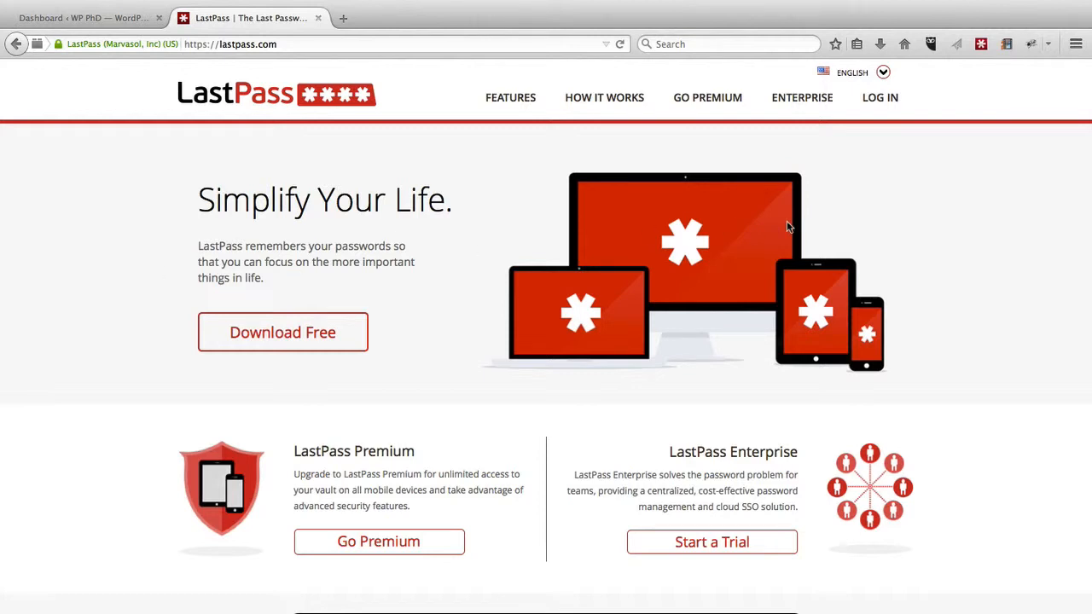
mouse_move(980, 44)
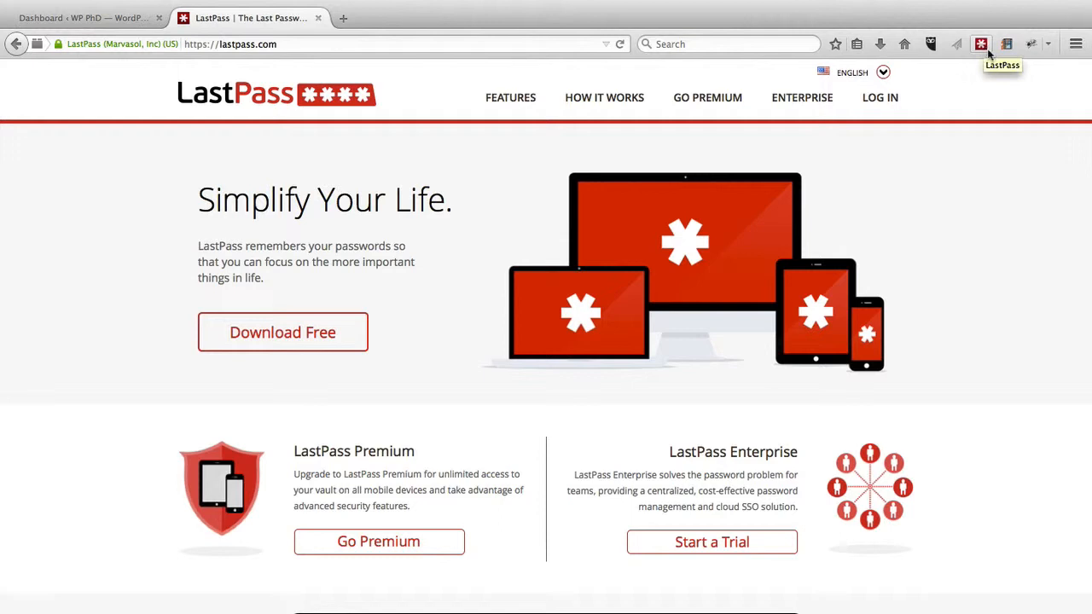
mouse_move(985, 51)
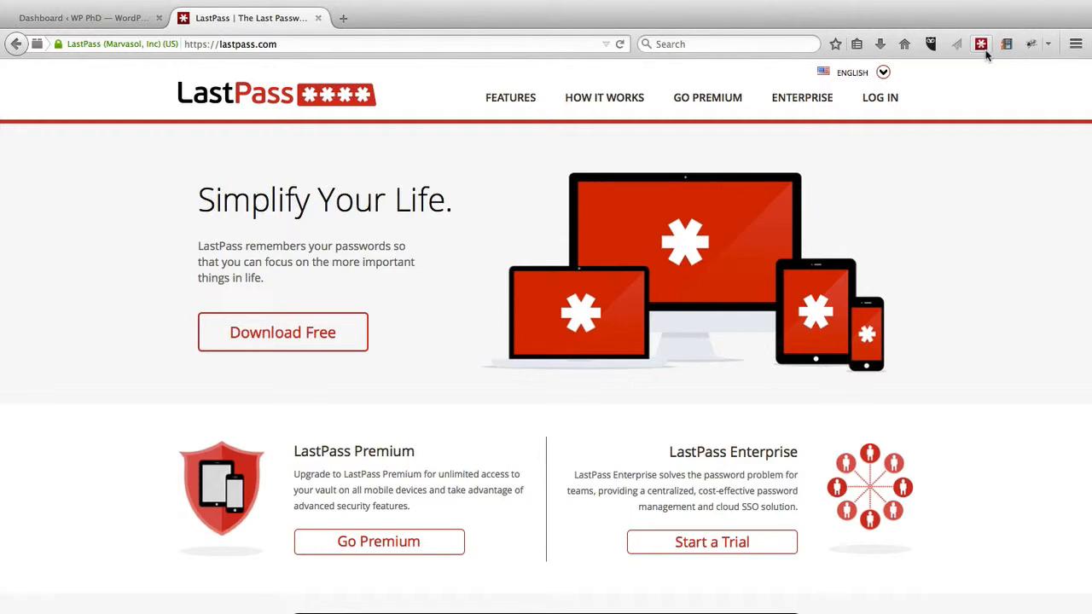
mouse_move(987, 50)
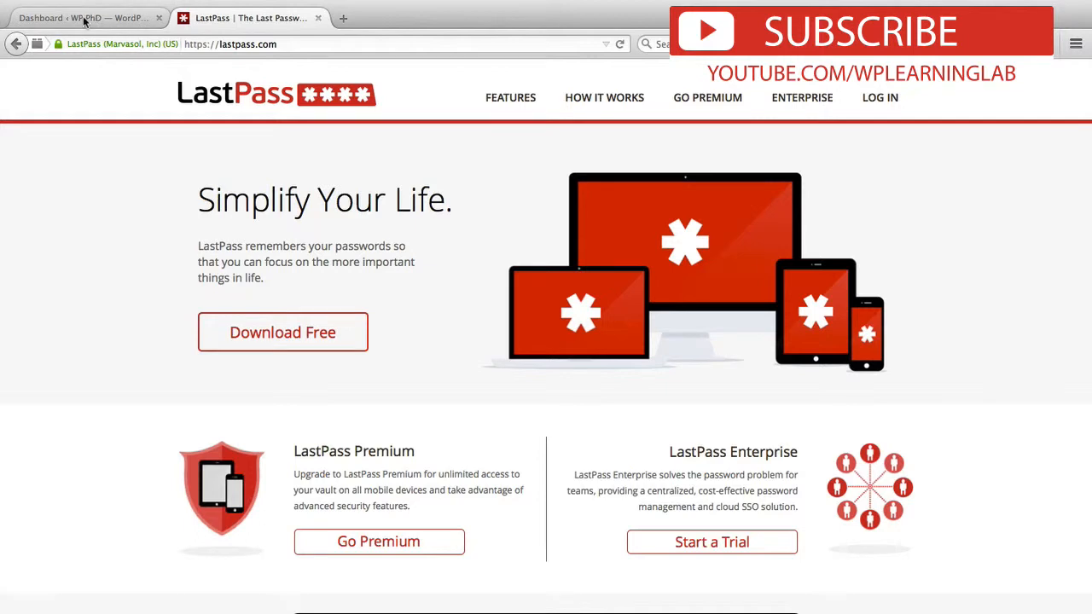
Return to the WordPress admin and open Users > All Users
left_click(85, 17)
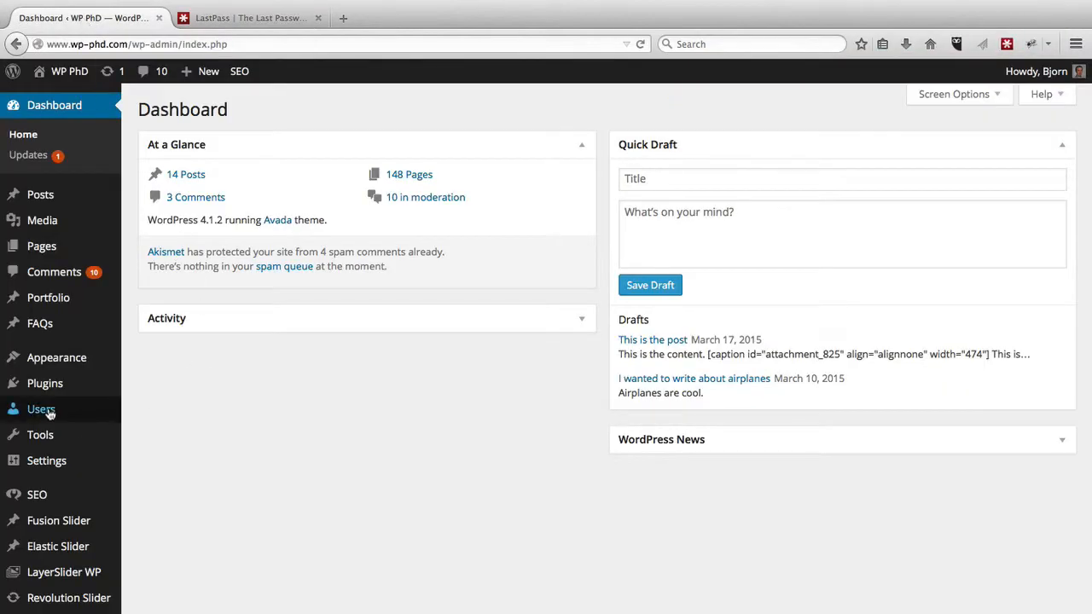
left_click(42, 408)
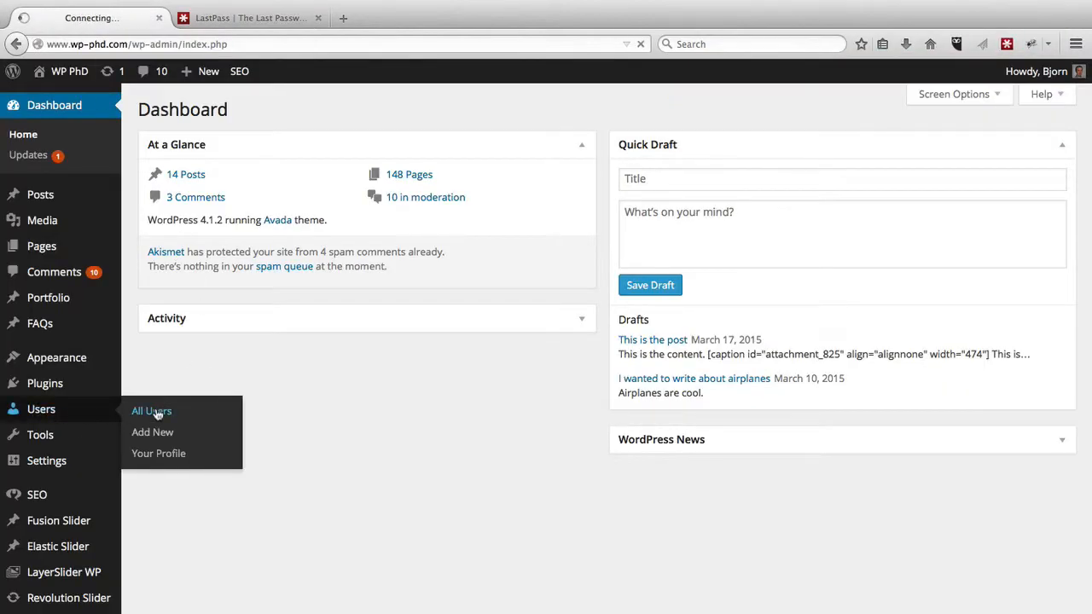
left_click(151, 411)
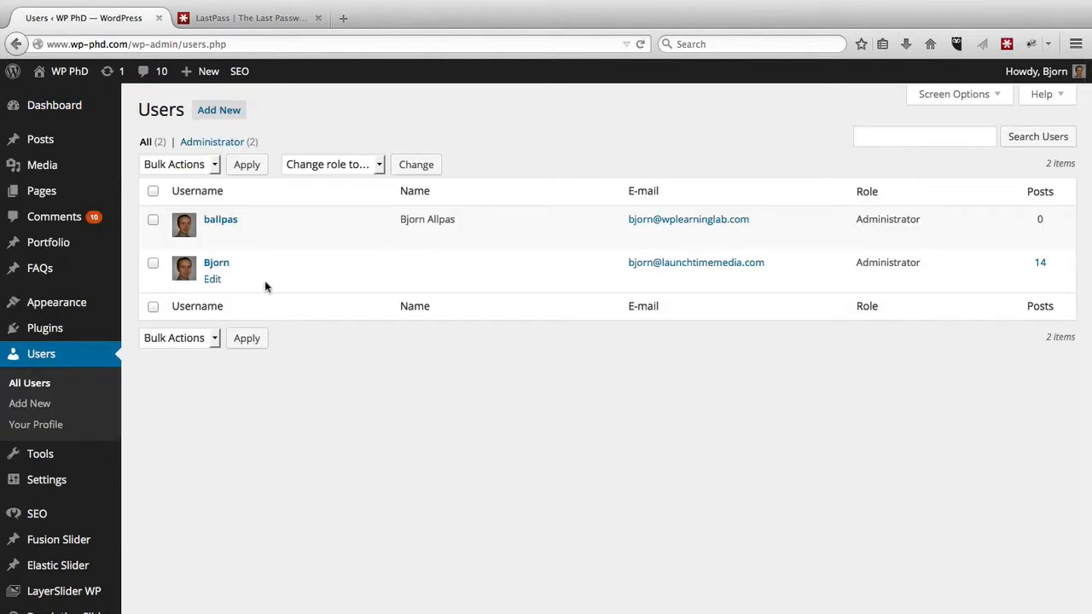
mouse_move(231, 219)
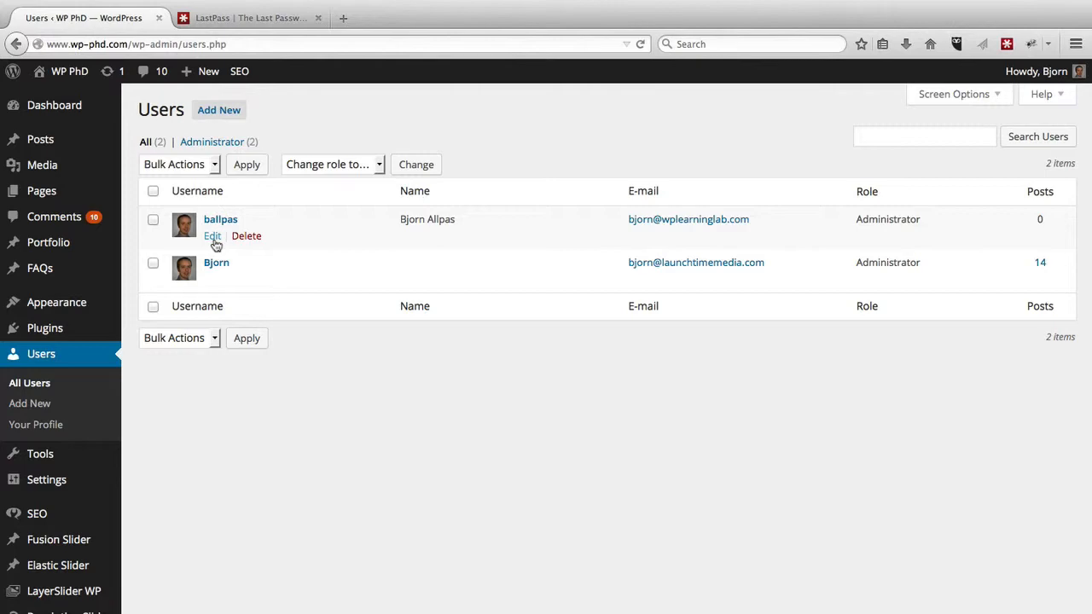
Edit the ballpas profile and scroll down to its New Password fields
left_click(212, 235)
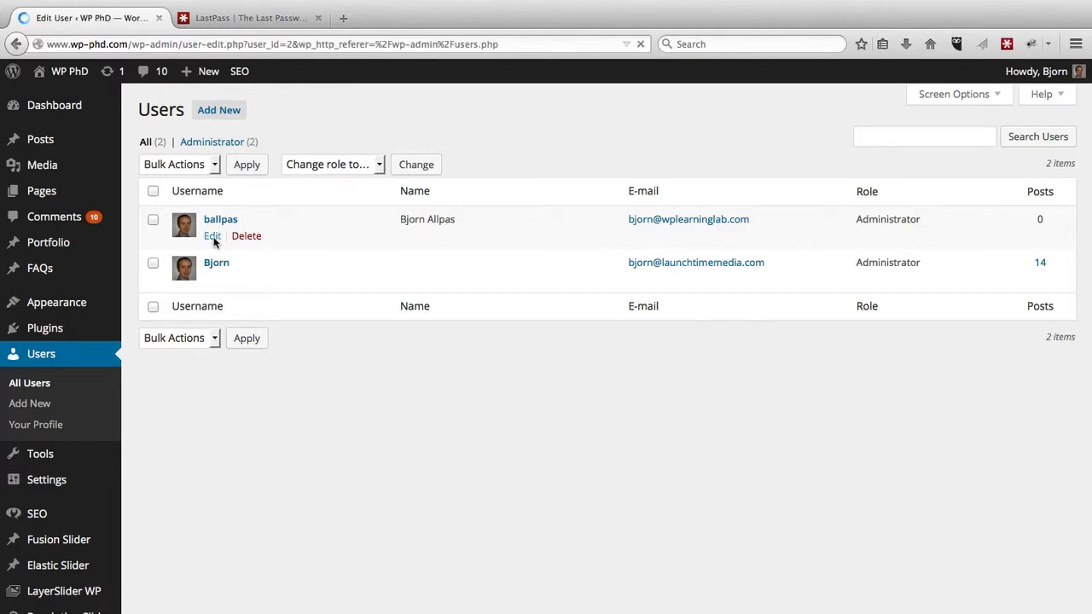
left_click(212, 236)
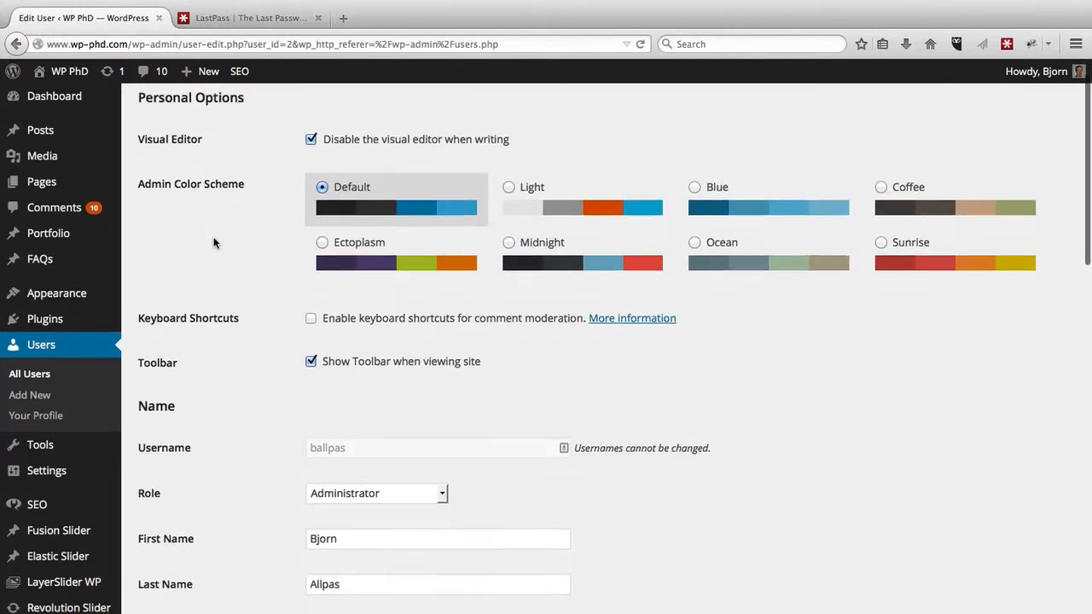
scroll("down", 3)
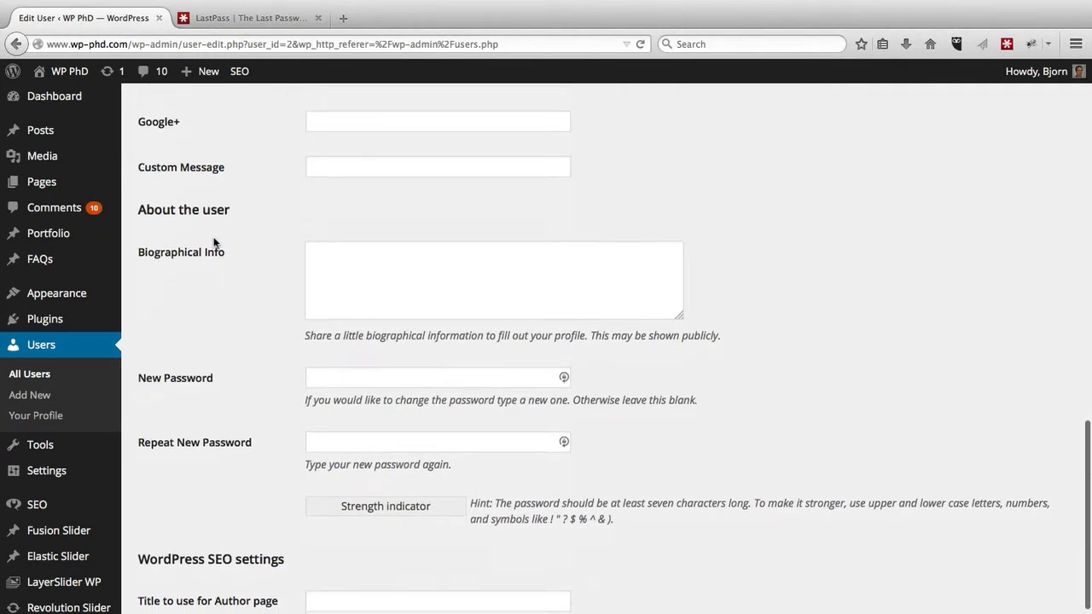
scroll("down", 3)
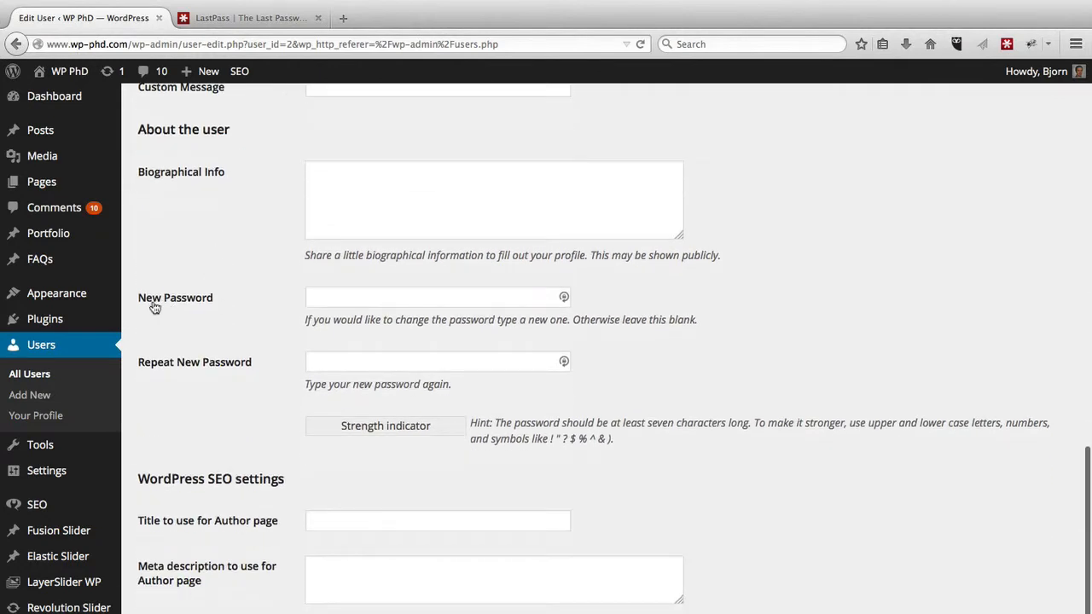
mouse_move(220, 377)
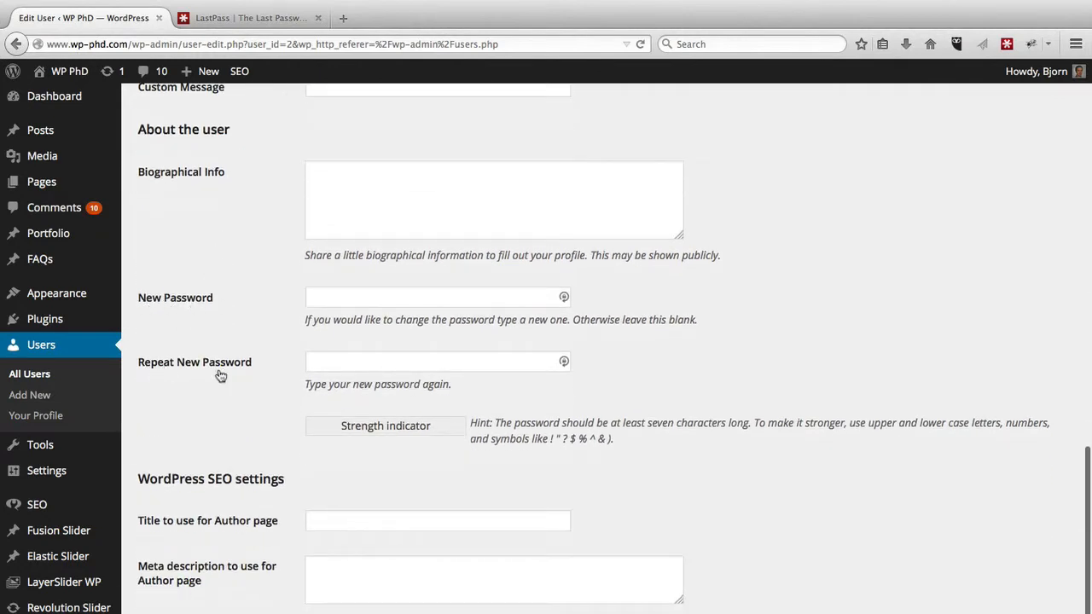
mouse_move(529, 354)
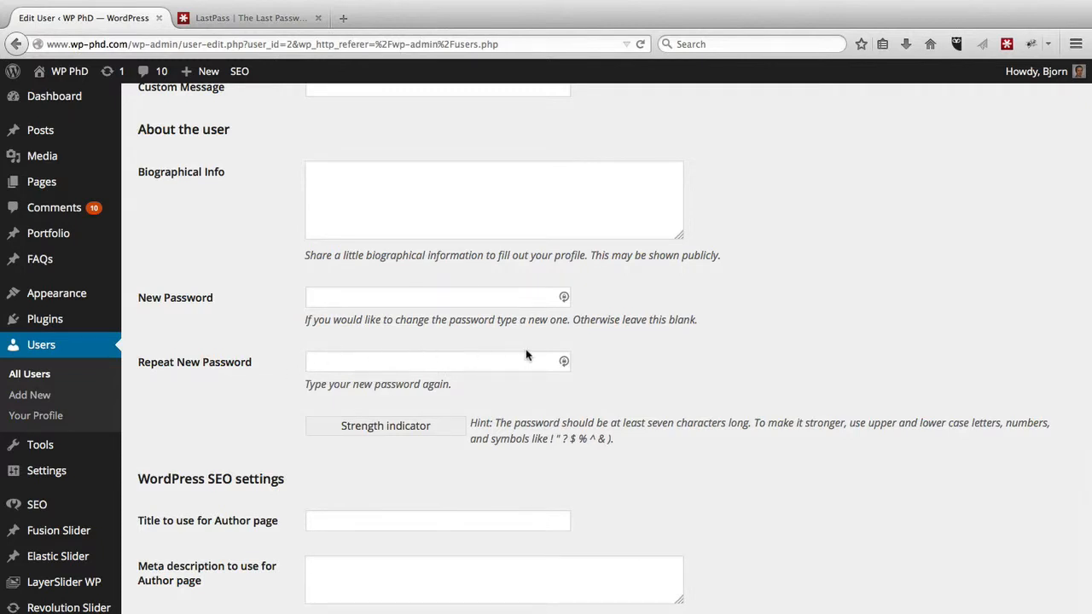
mouse_move(571, 341)
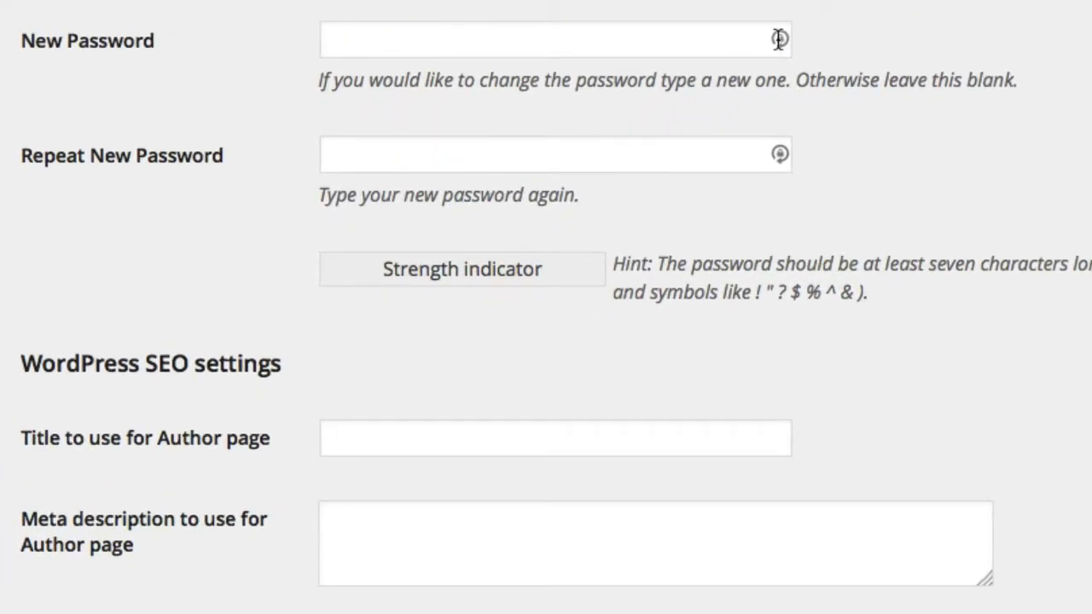
In the LastPass generator, set password length 100 and minimum digit count 20
left_click(775, 37)
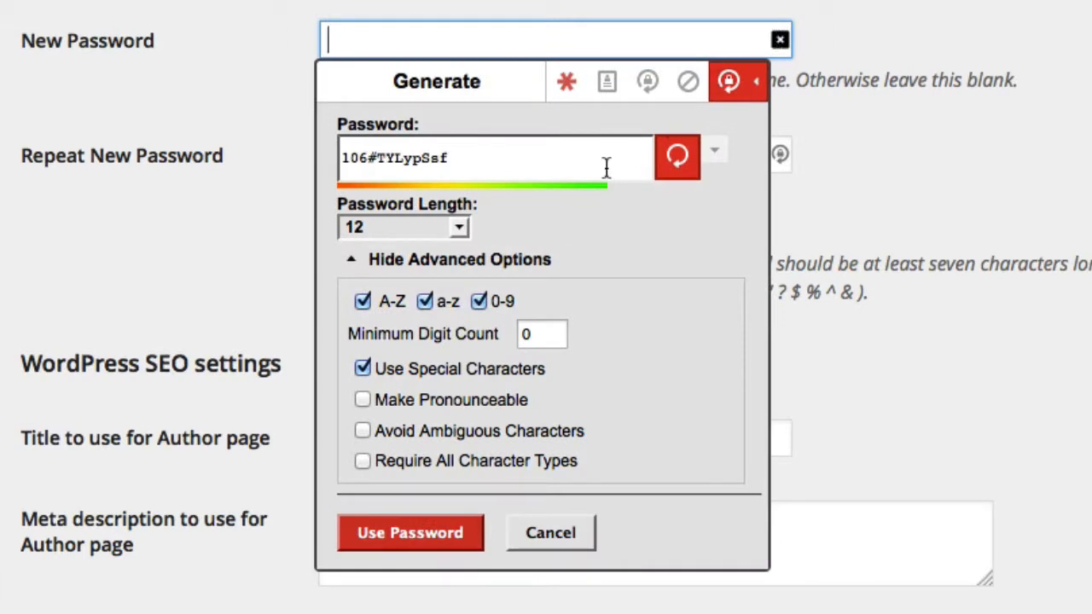
mouse_move(597, 176)
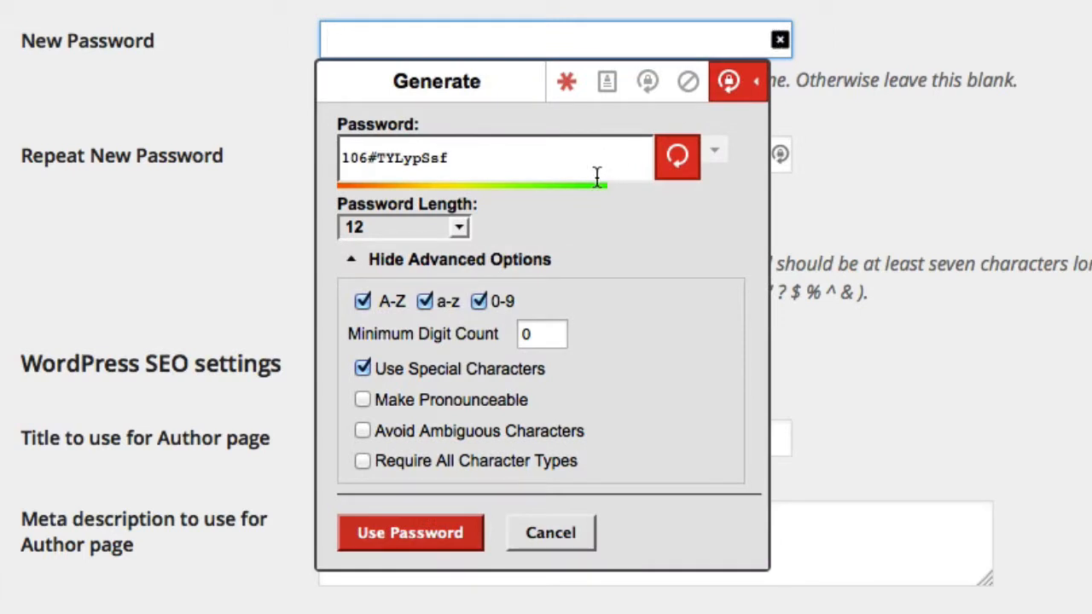
mouse_move(466, 158)
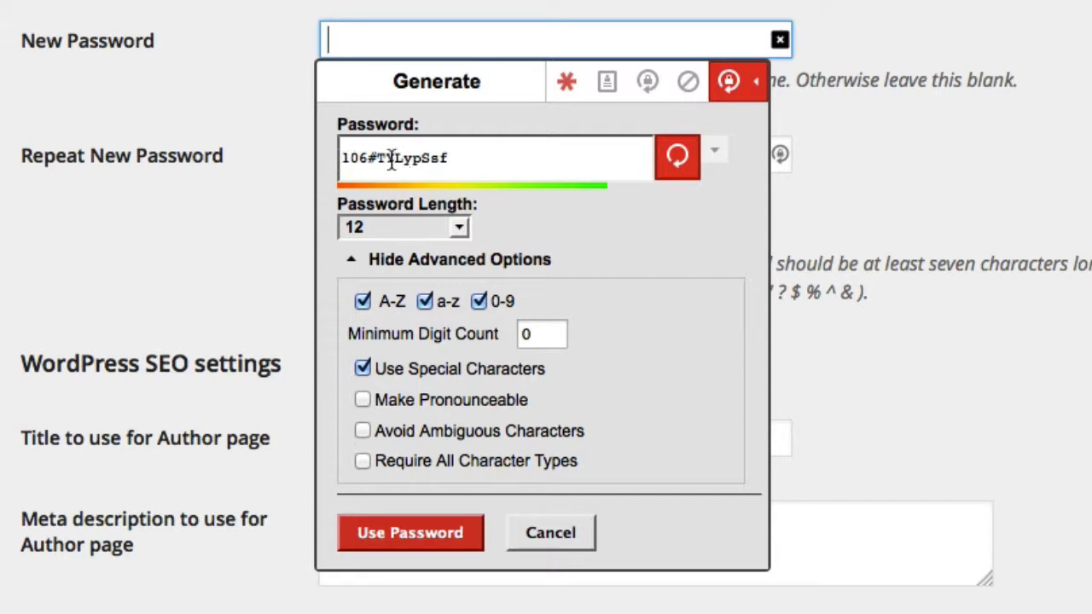
mouse_move(462, 236)
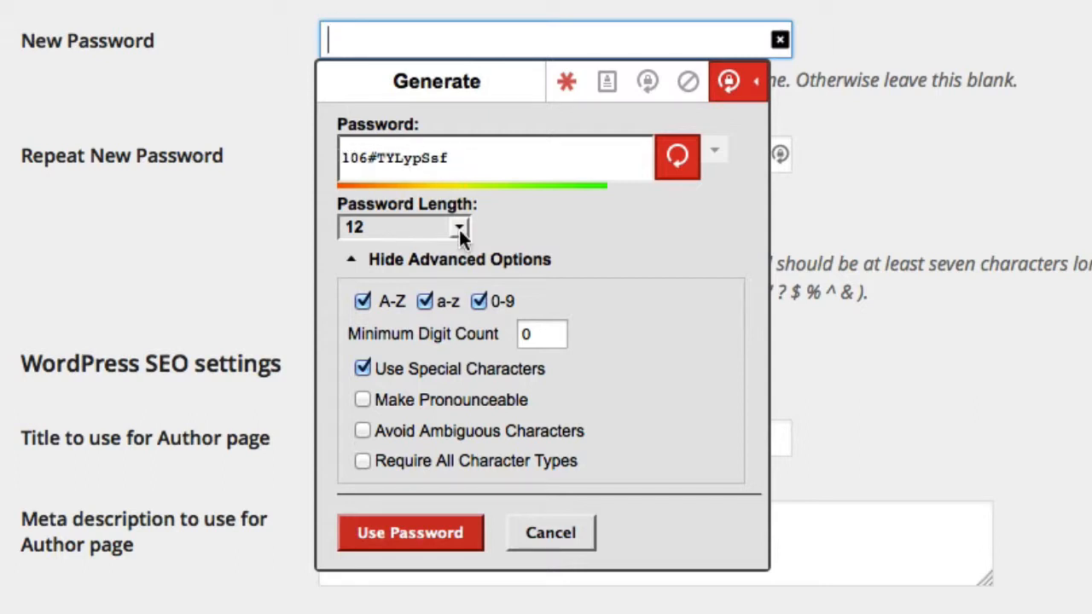
left_click(459, 227)
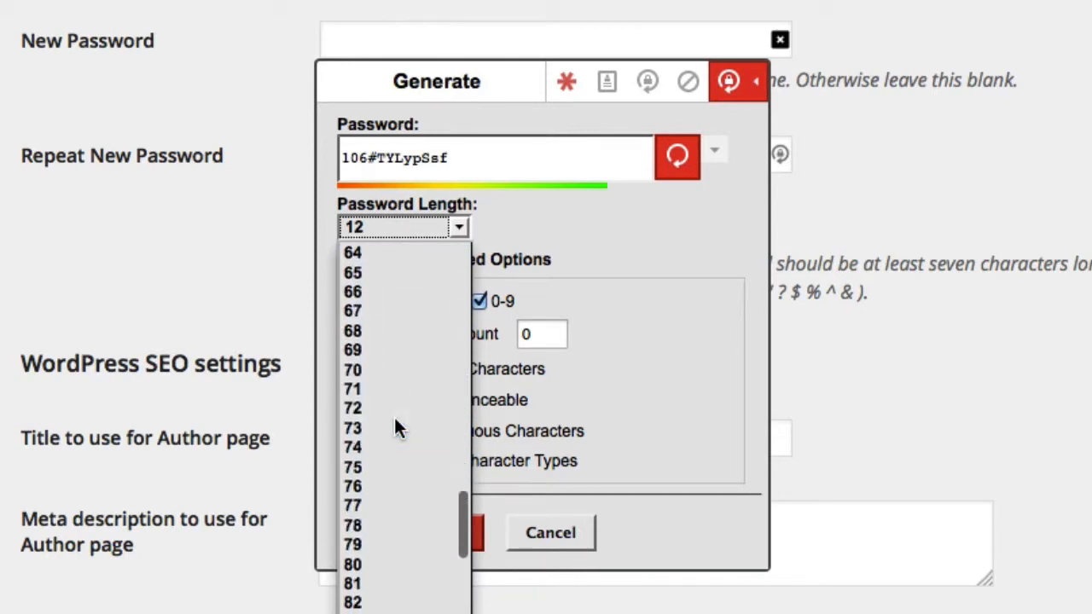
scroll("down", 3)
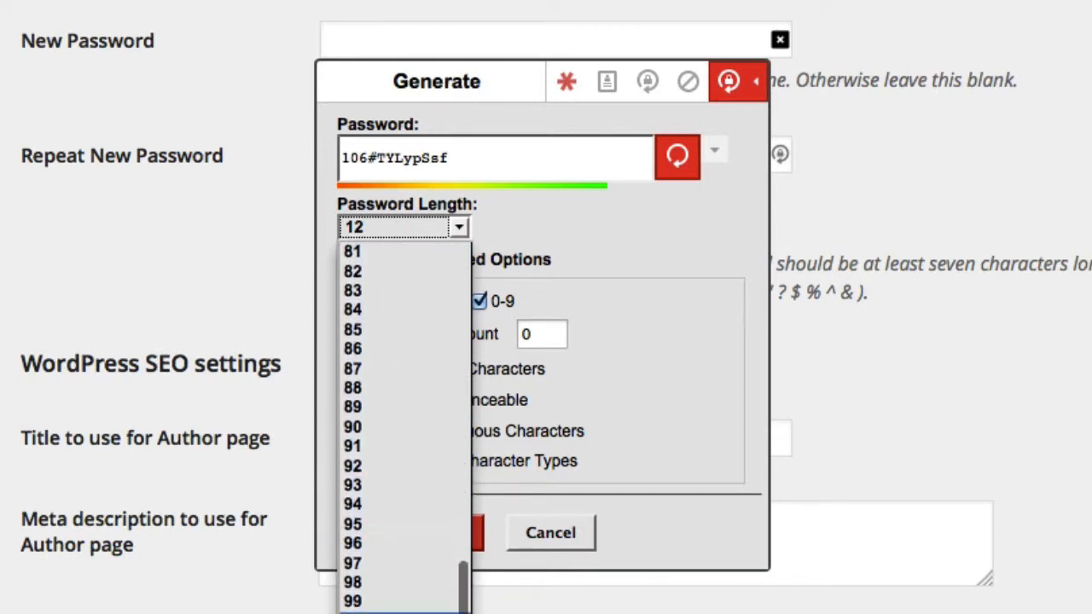
left_click(360, 609)
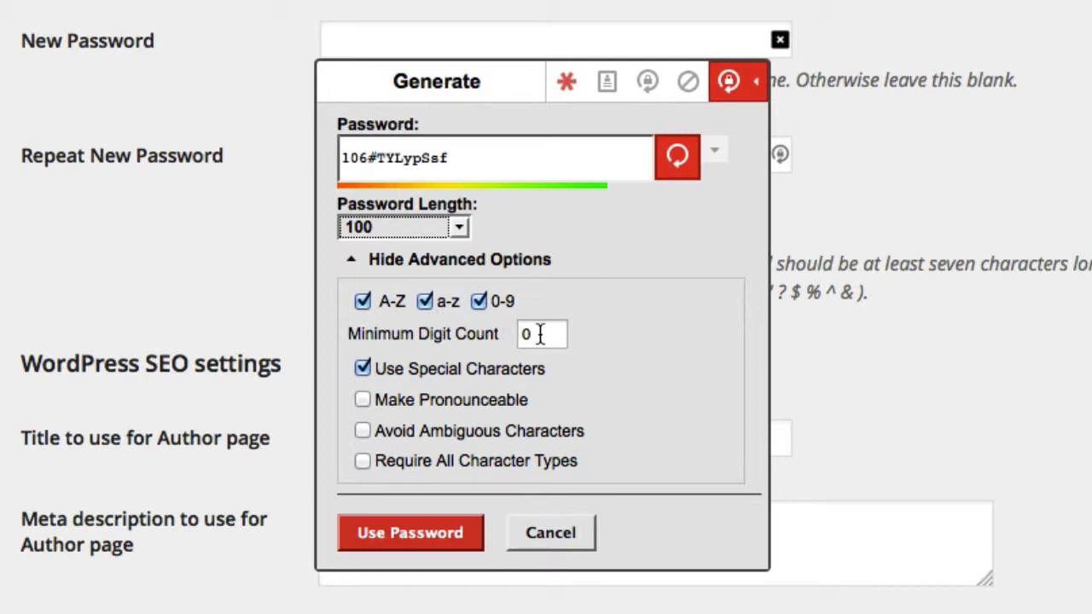
left_click(540, 334)
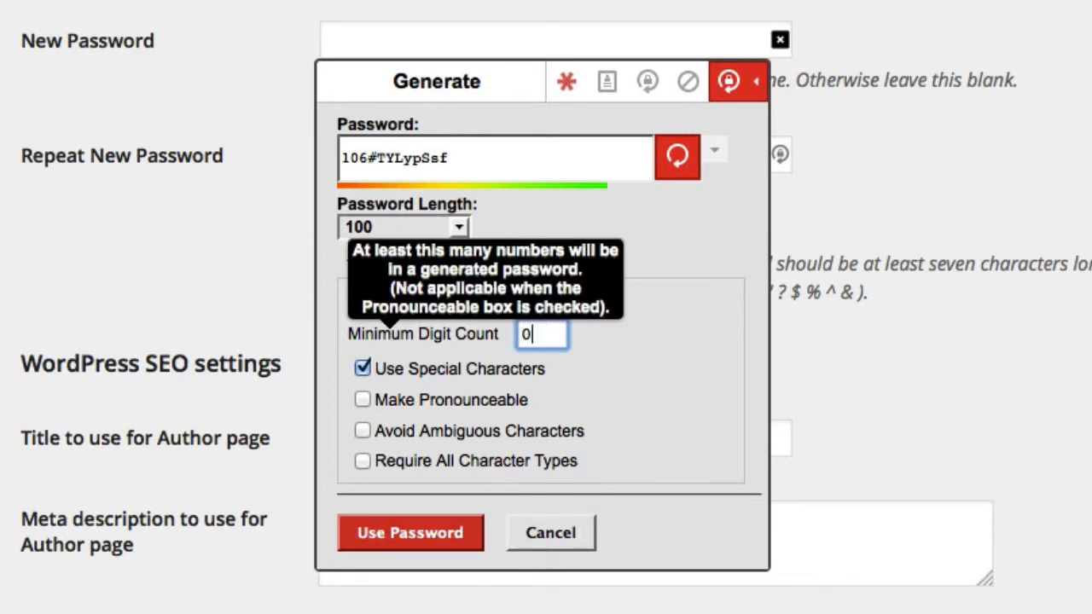
key("Backspace")
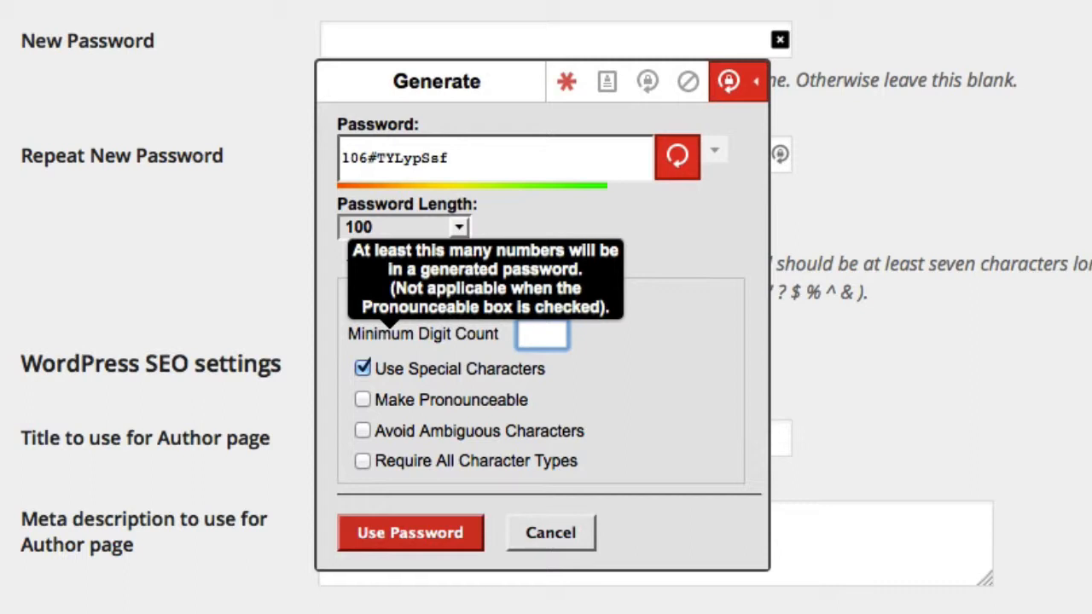
type("20")
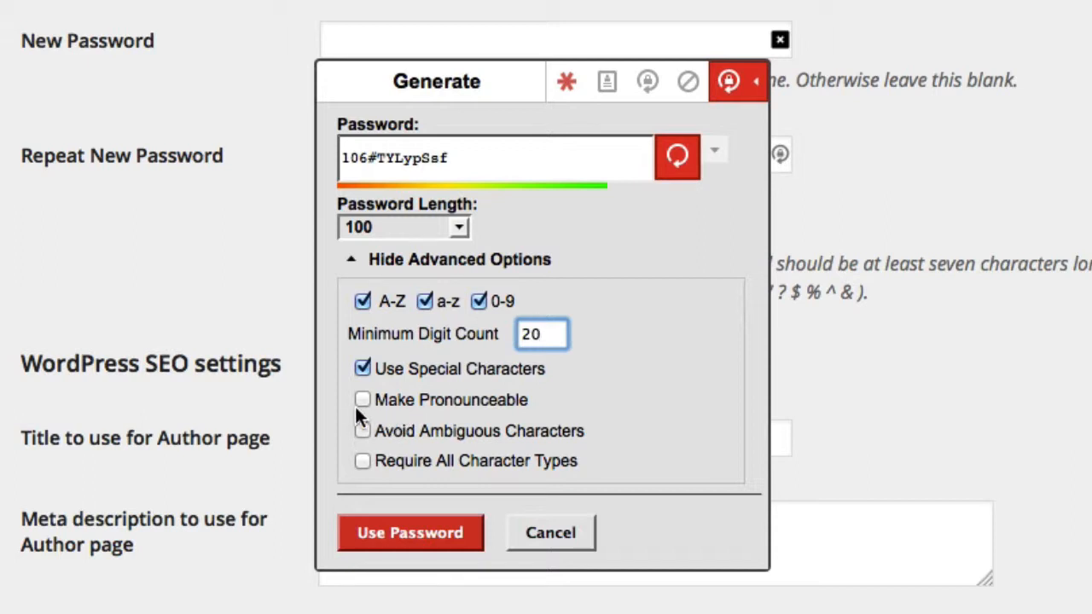
left_click(541, 334)
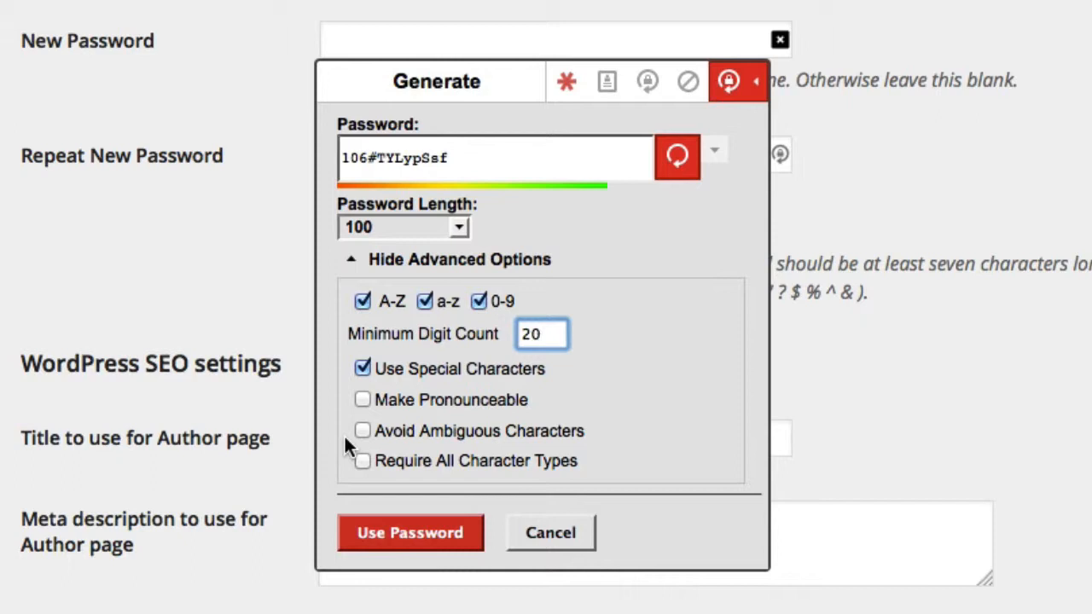
left_click(542, 334)
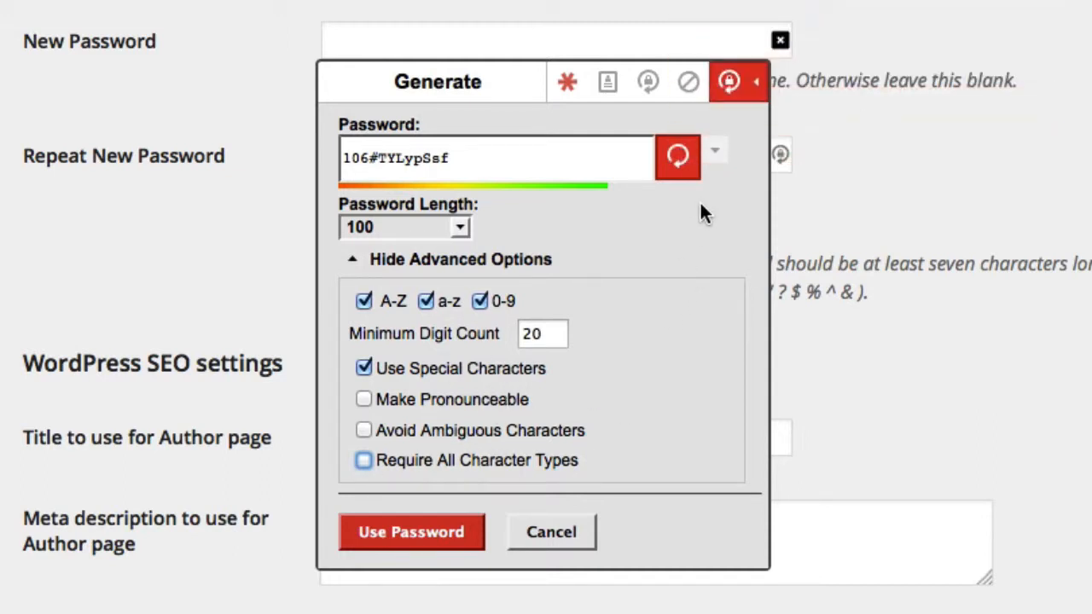
Regenerate several 100-character passwords, then generate 12-character ones with at least 3 digits
left_click(677, 157)
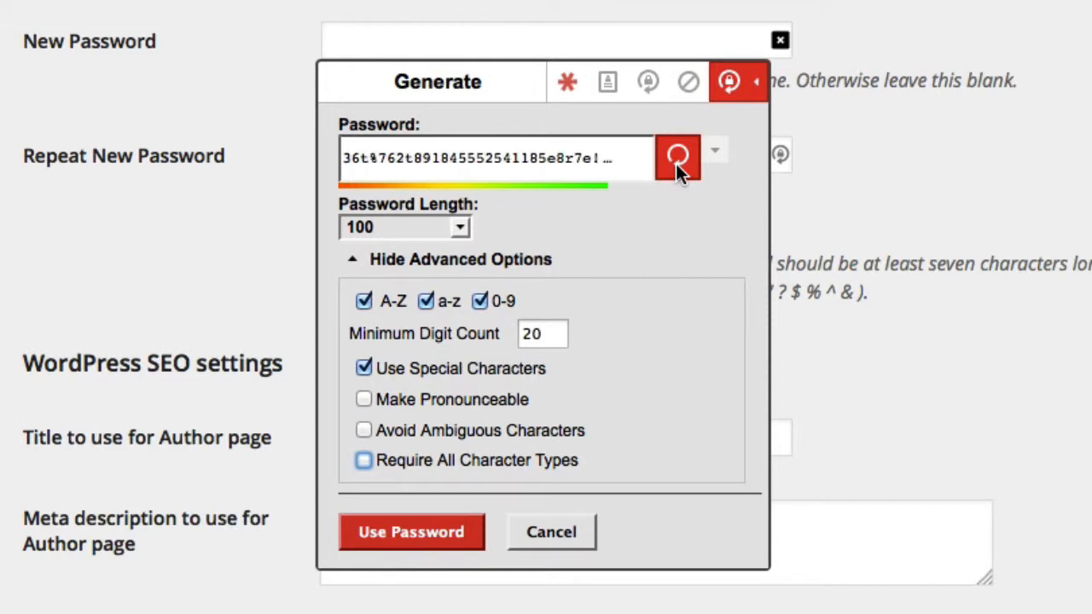
left_click(678, 157)
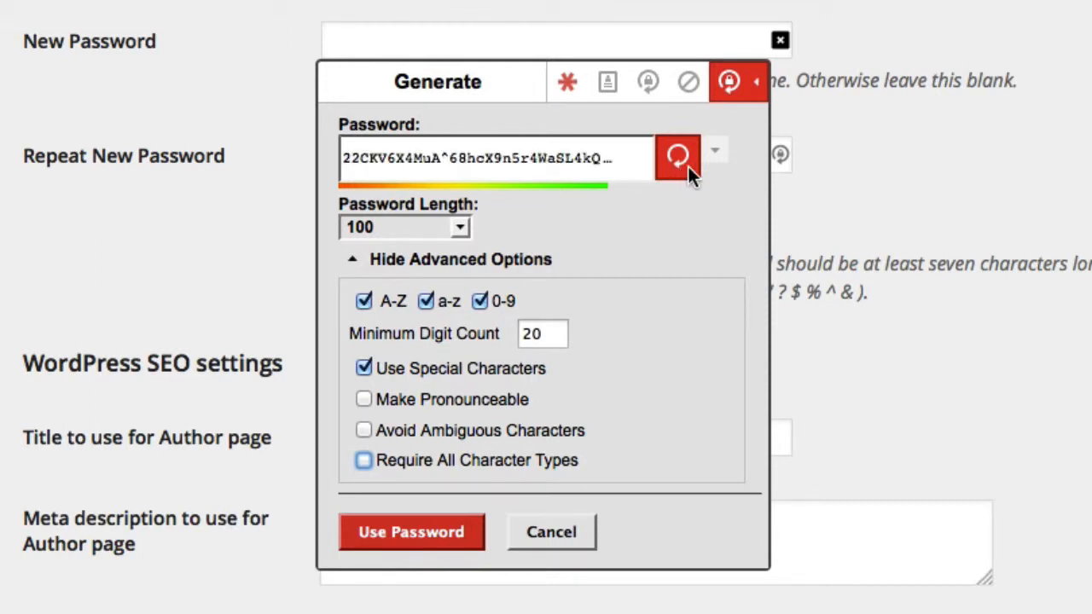
left_click(677, 158)
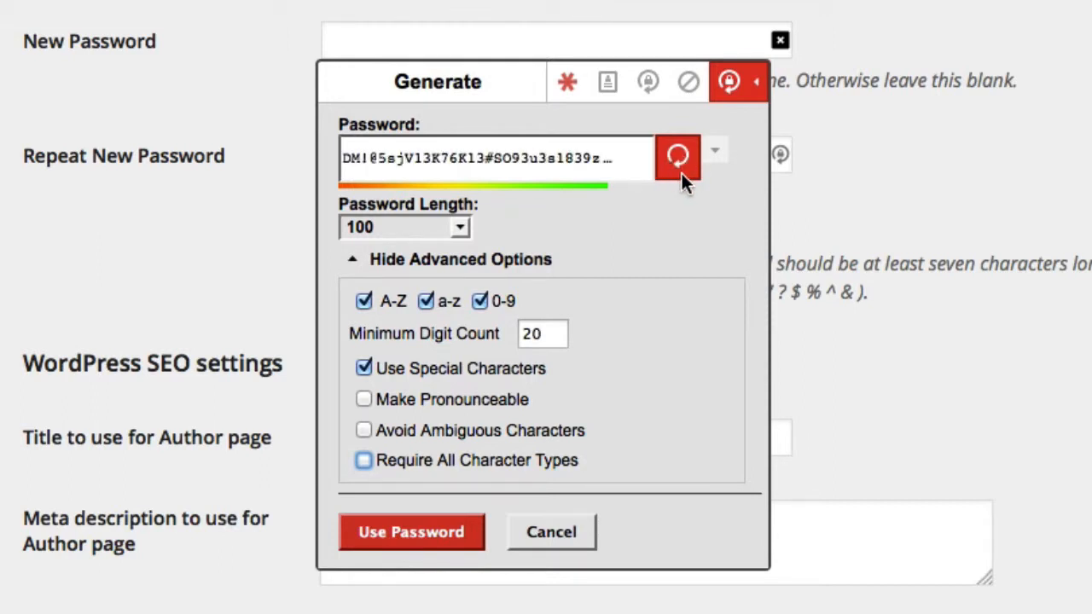
left_click(679, 157)
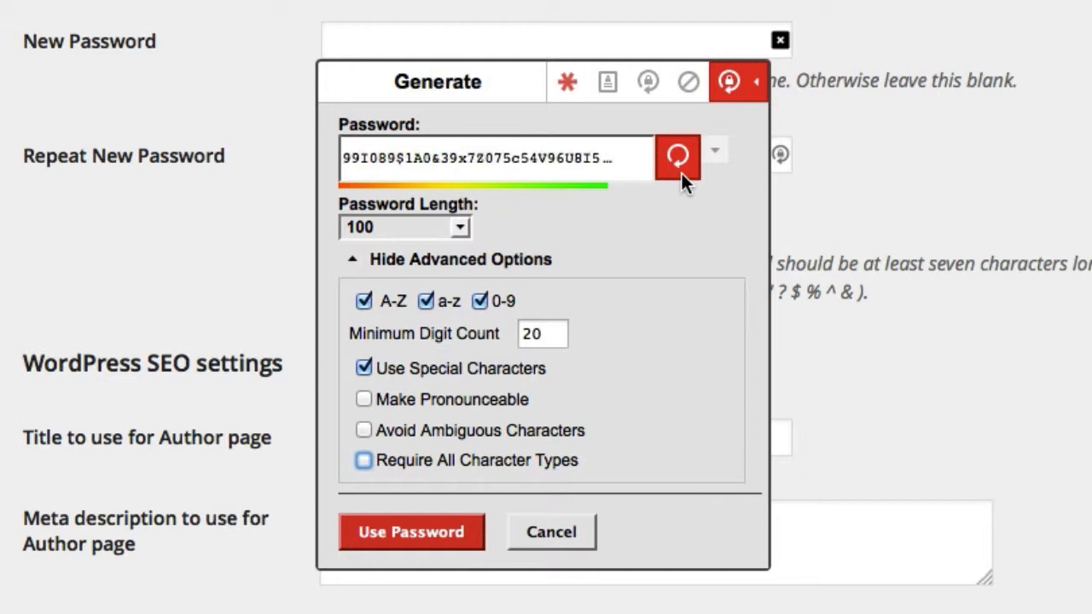
left_click(677, 156)
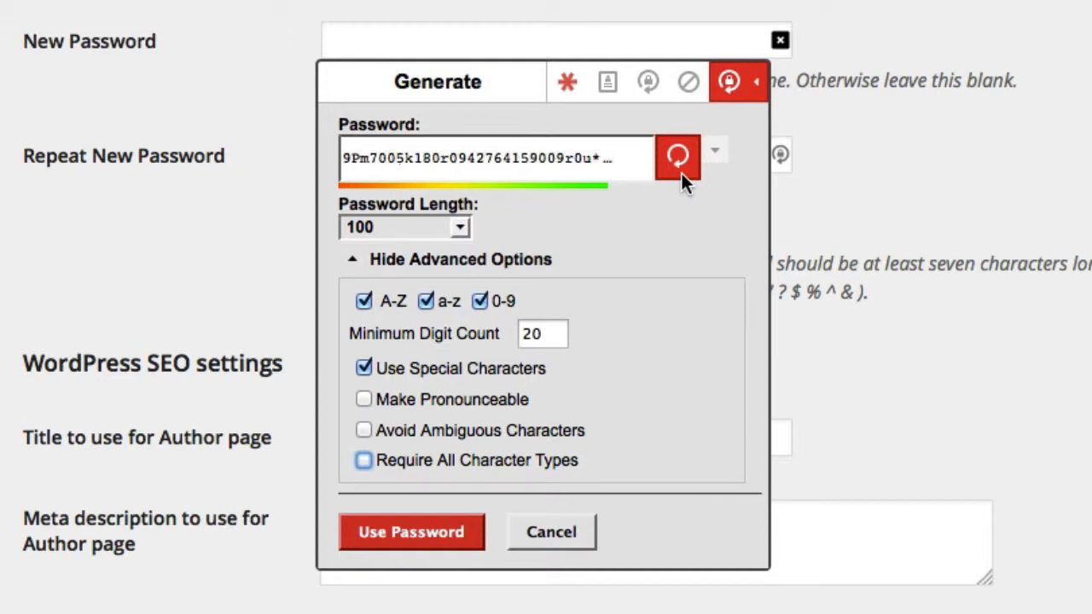
left_click(677, 157)
type("3")
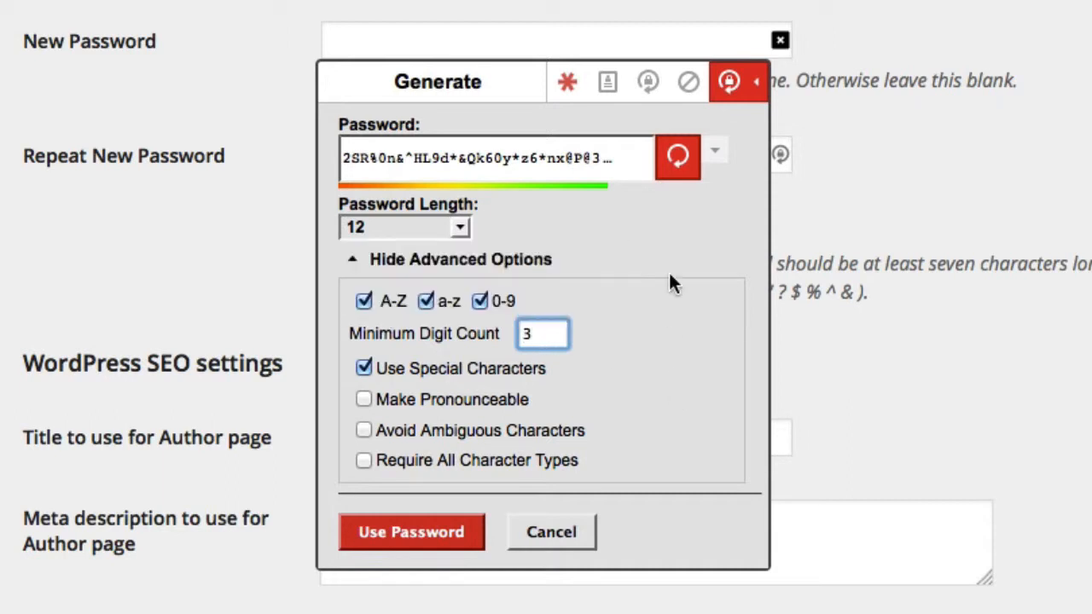
left_click(677, 157)
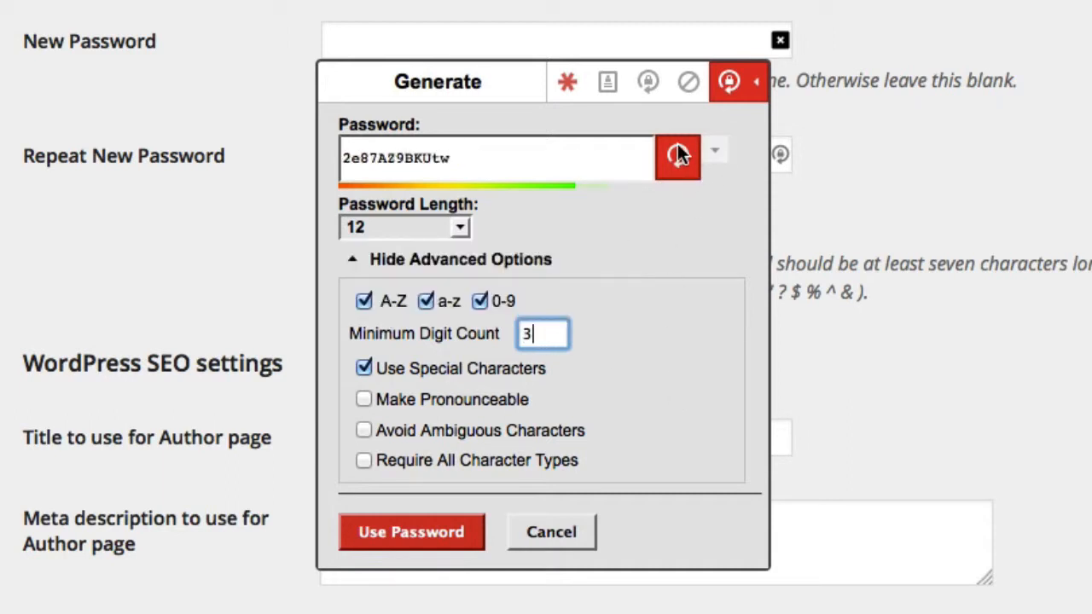
left_click(677, 157)
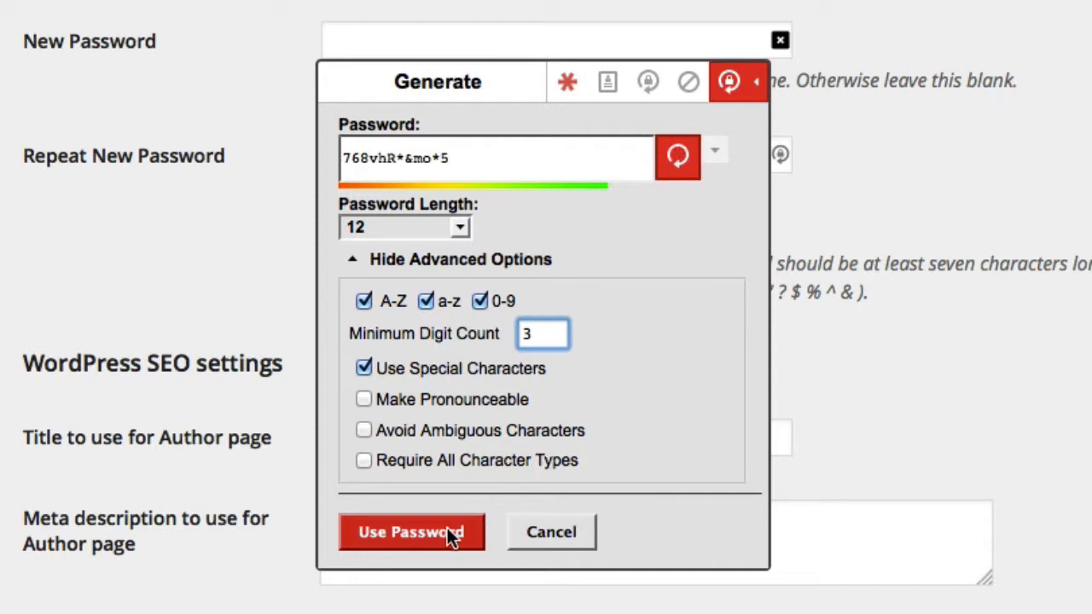
Apply the generated password with 'Yes, Use for this Site' and close the LastPass panel
left_click(411, 531)
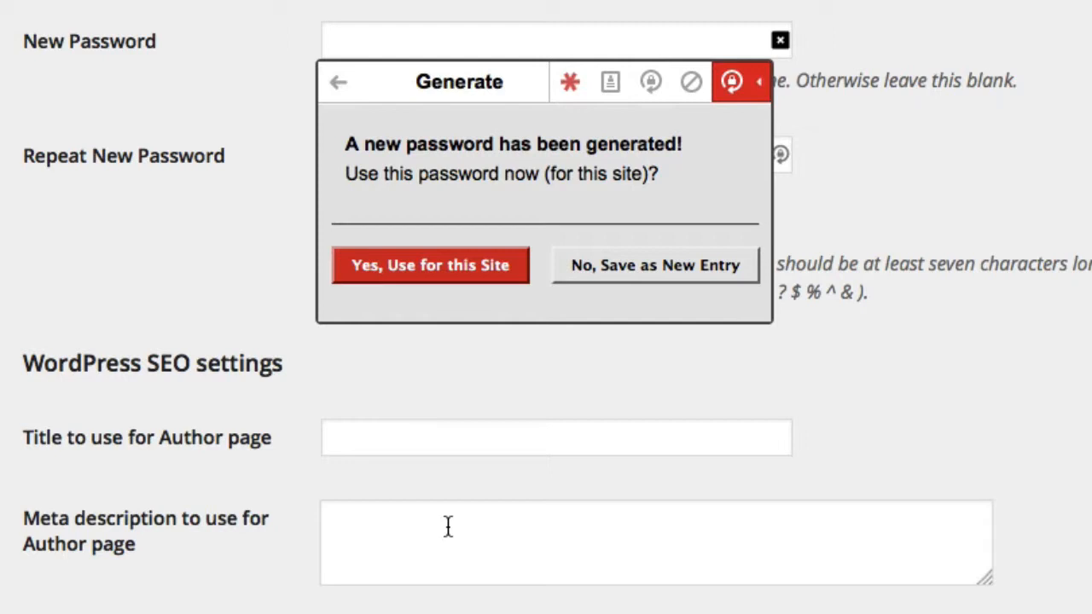
left_click(430, 265)
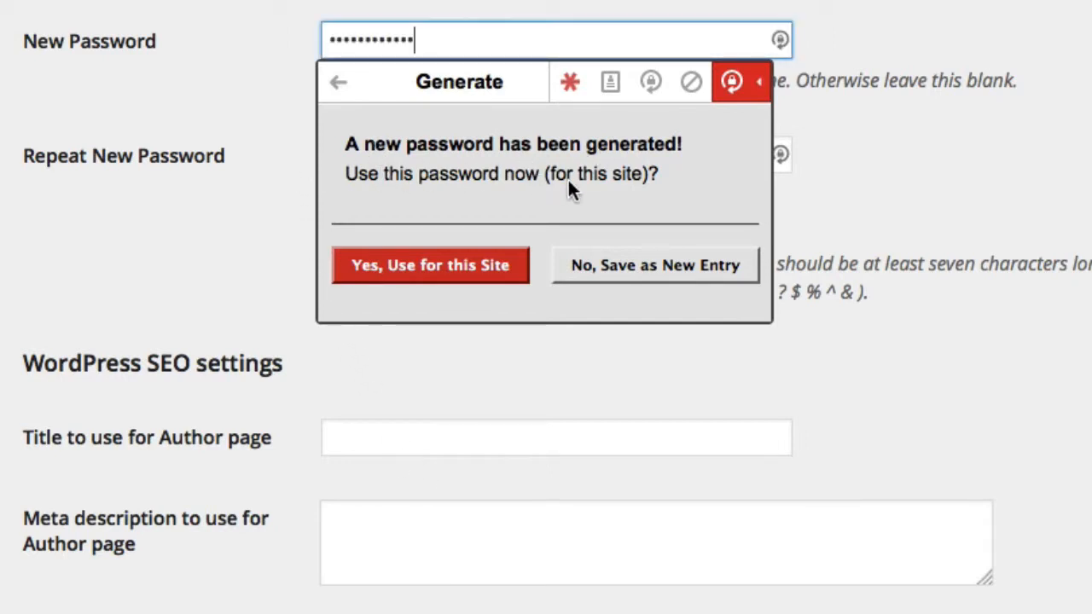
left_click(429, 265)
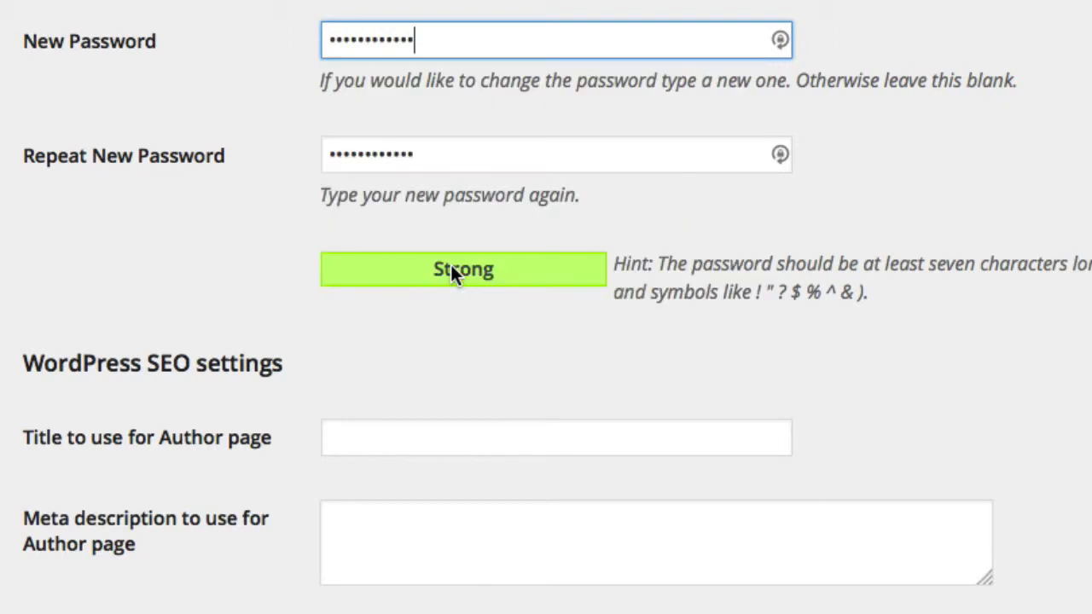
mouse_move(422, 71)
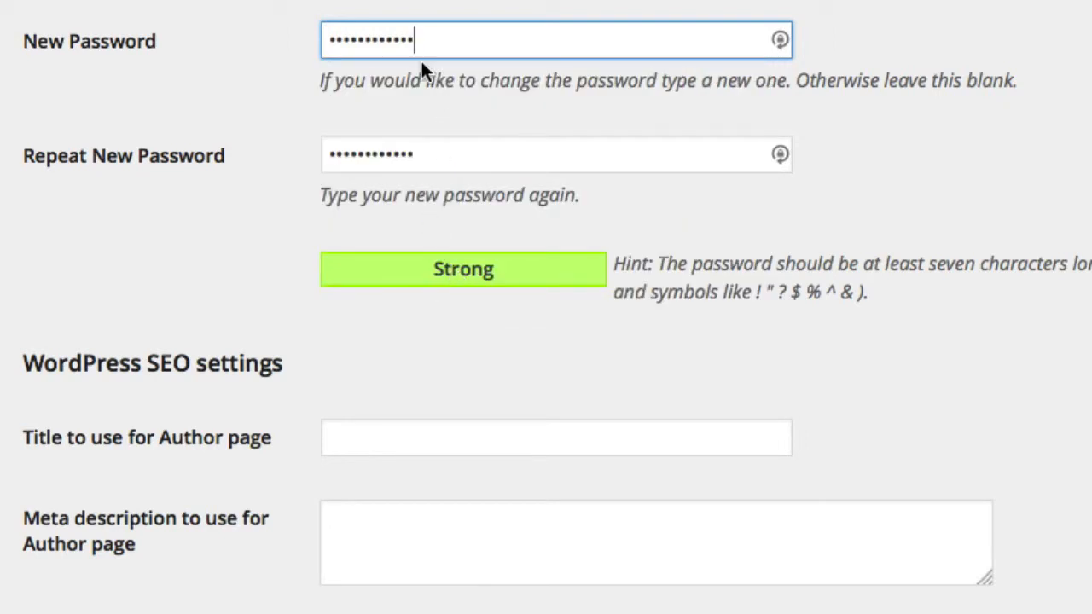
mouse_move(427, 110)
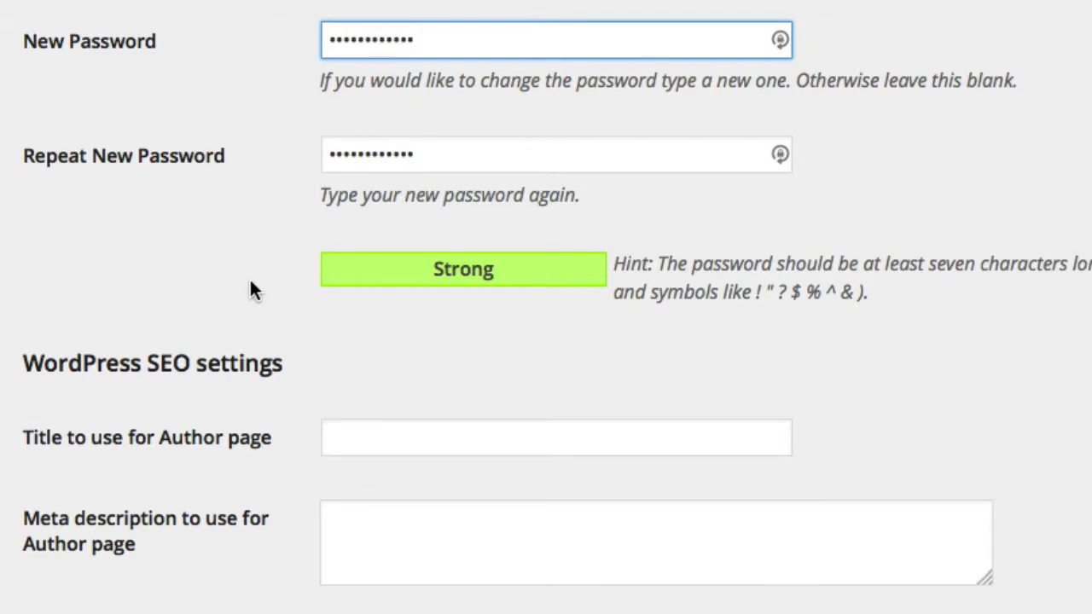
scroll("down", 3)
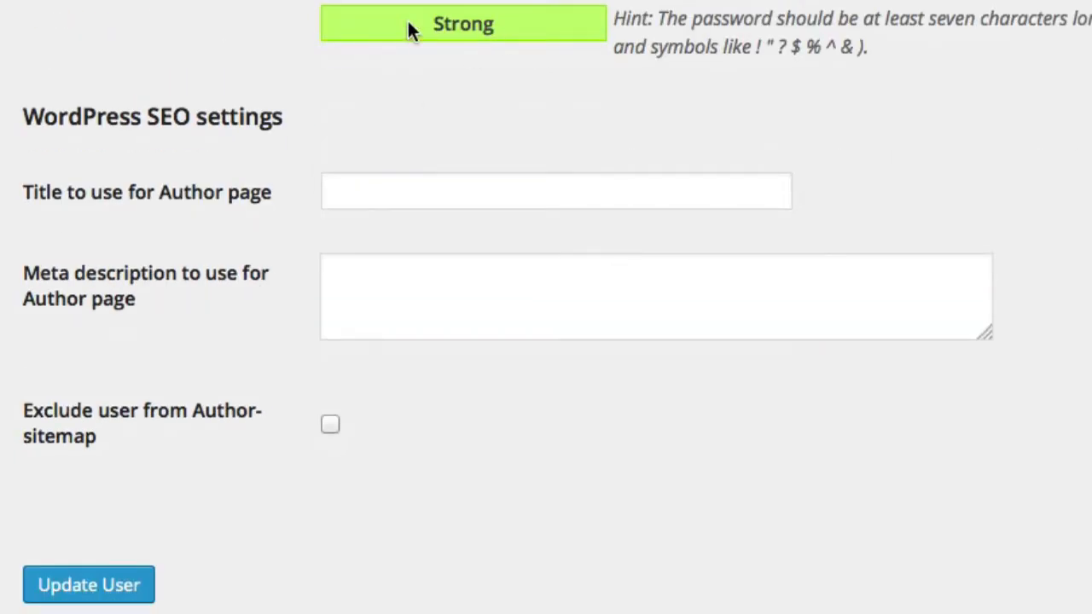
mouse_move(666, 61)
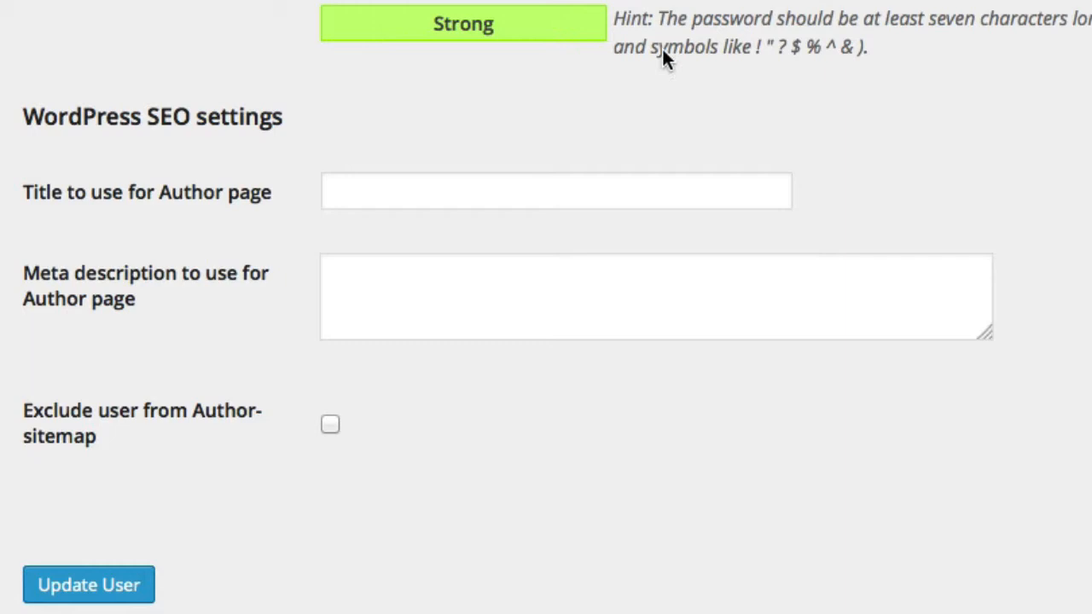
mouse_move(187, 301)
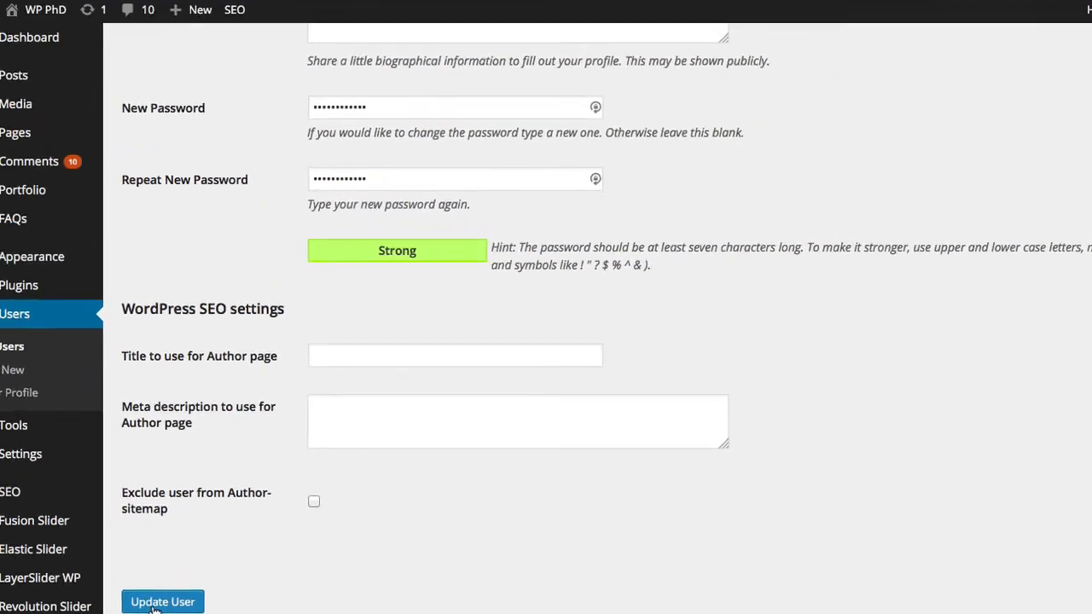
left_click(162, 602)
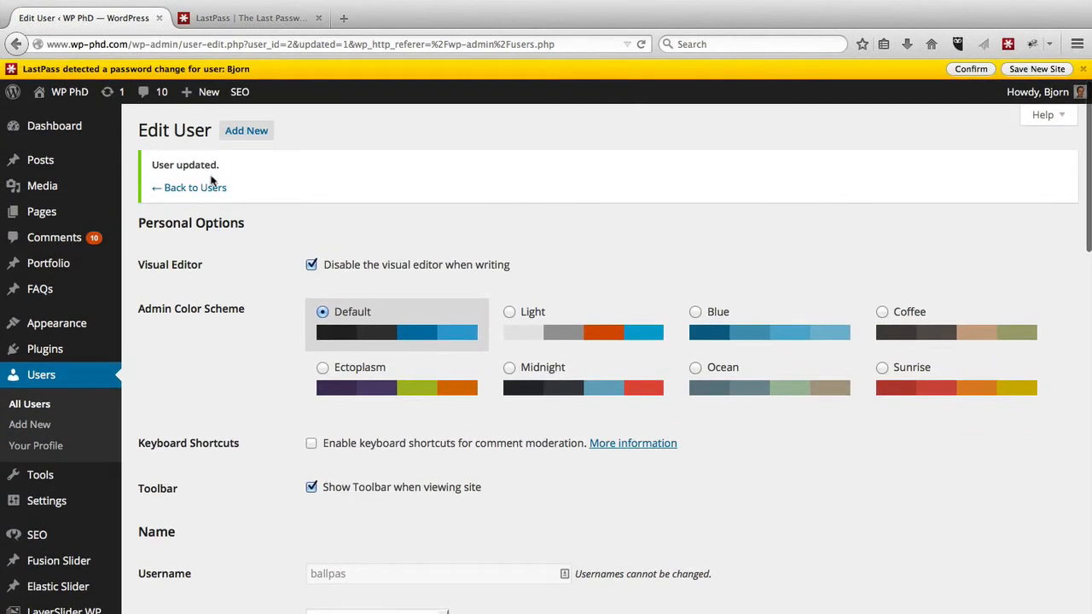
mouse_move(38, 69)
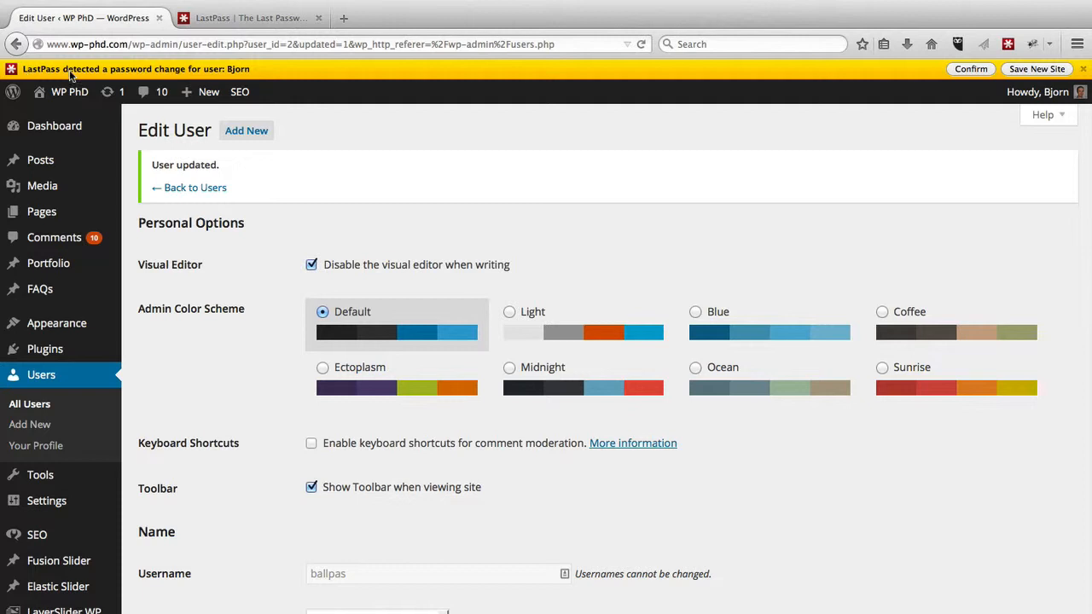
mouse_move(242, 79)
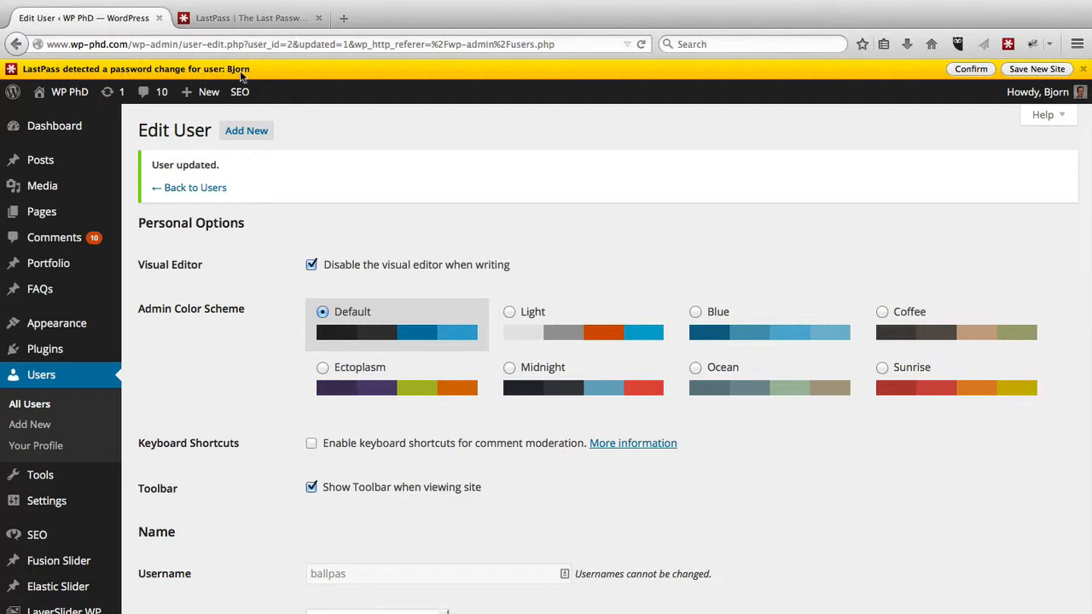
mouse_move(935, 80)
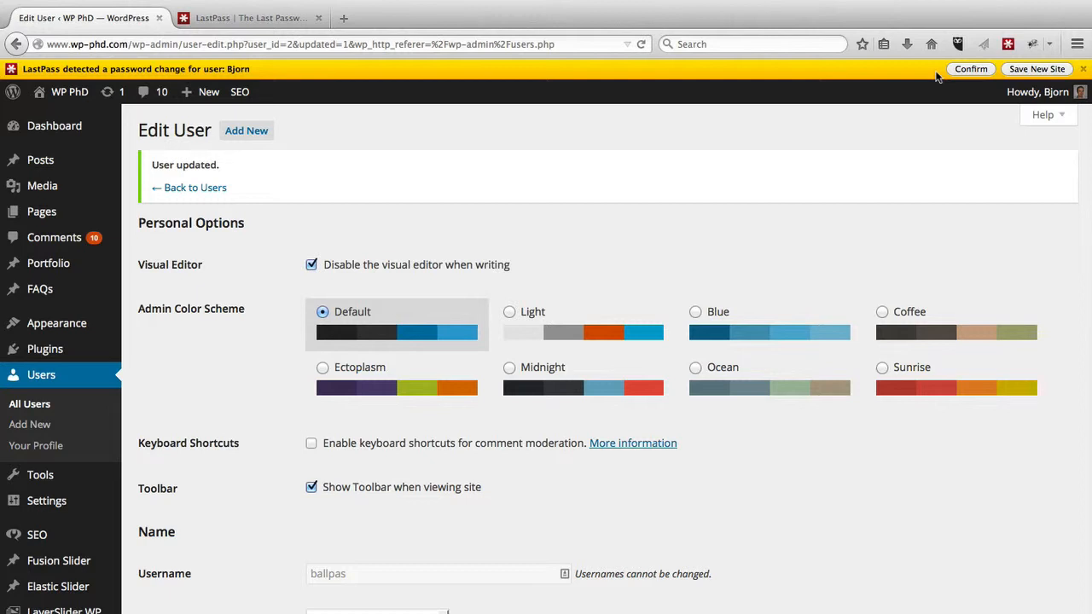
mouse_move(971, 75)
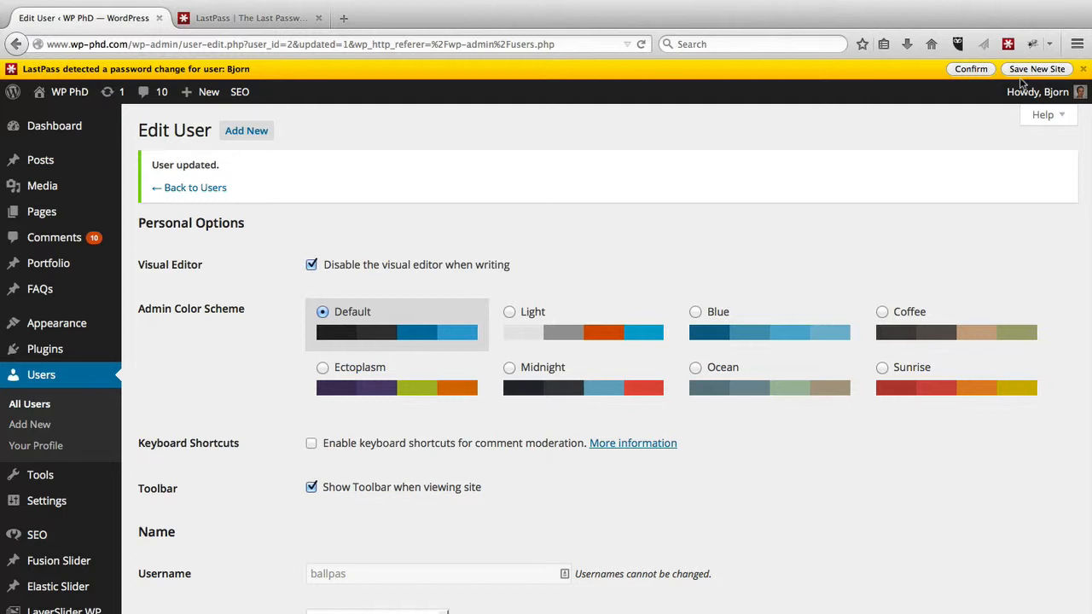
mouse_move(690, 212)
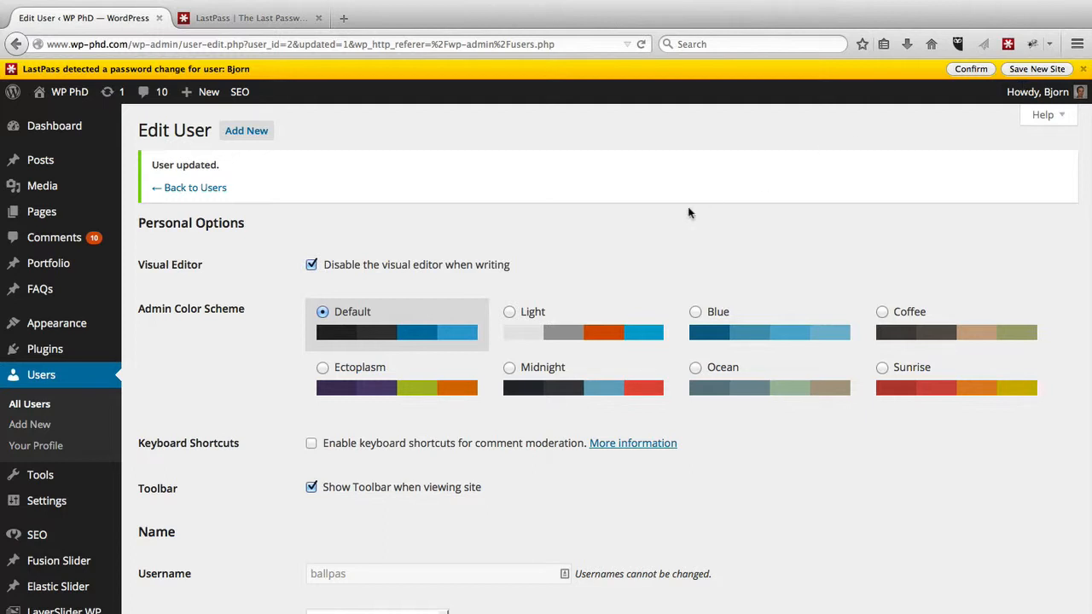
mouse_move(846, 189)
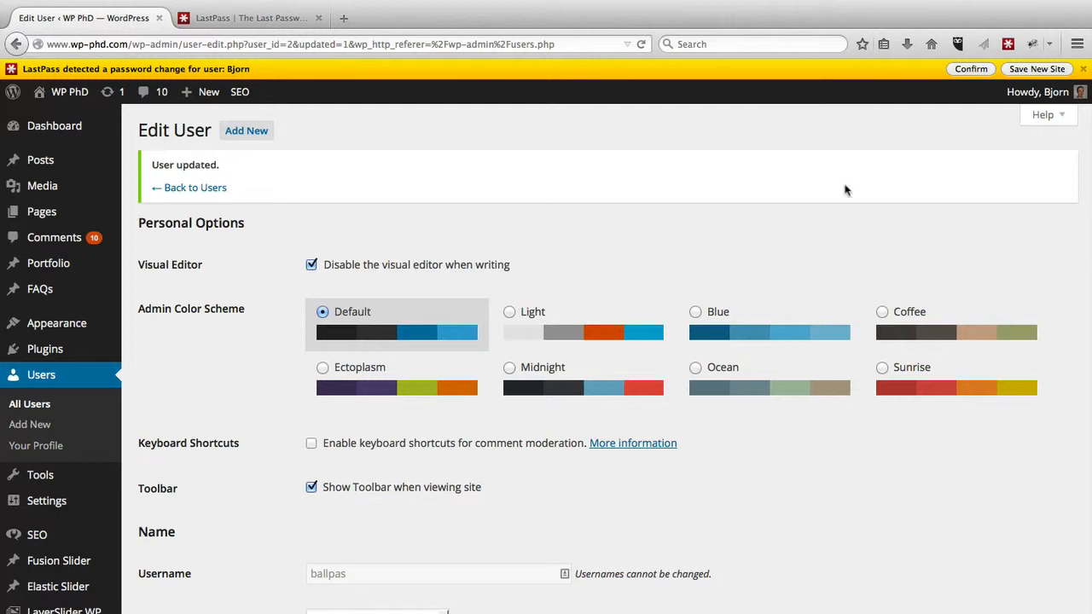
mouse_move(953, 114)
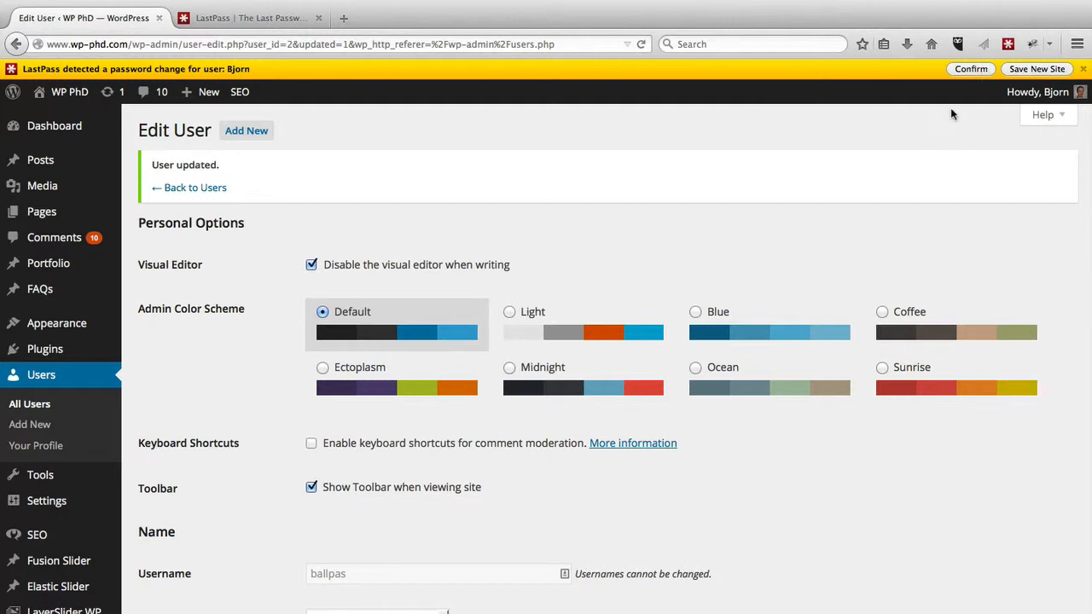